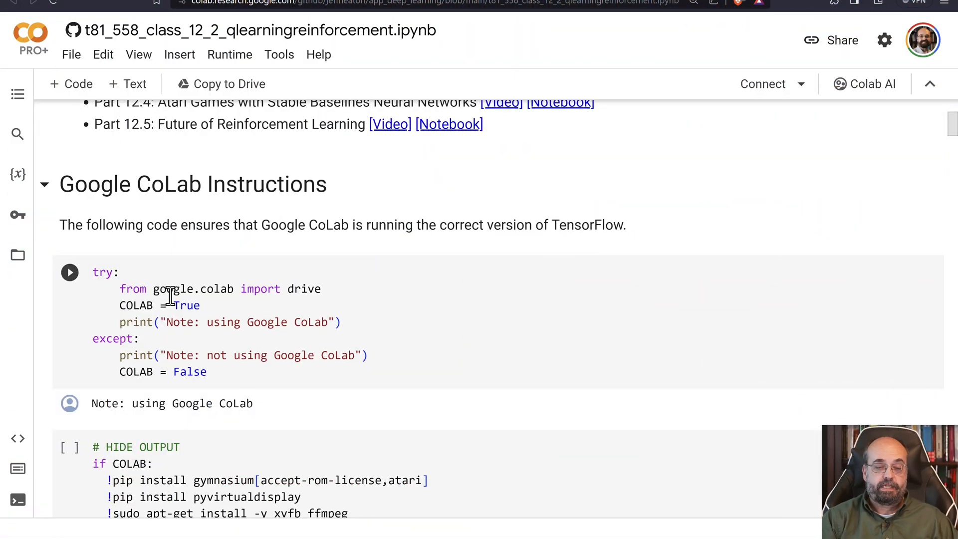
Step: Run the Colab-detection cell, accepting the authorship warning with Run anyway
{"action": "left_click", "coordinate": [69, 271]}
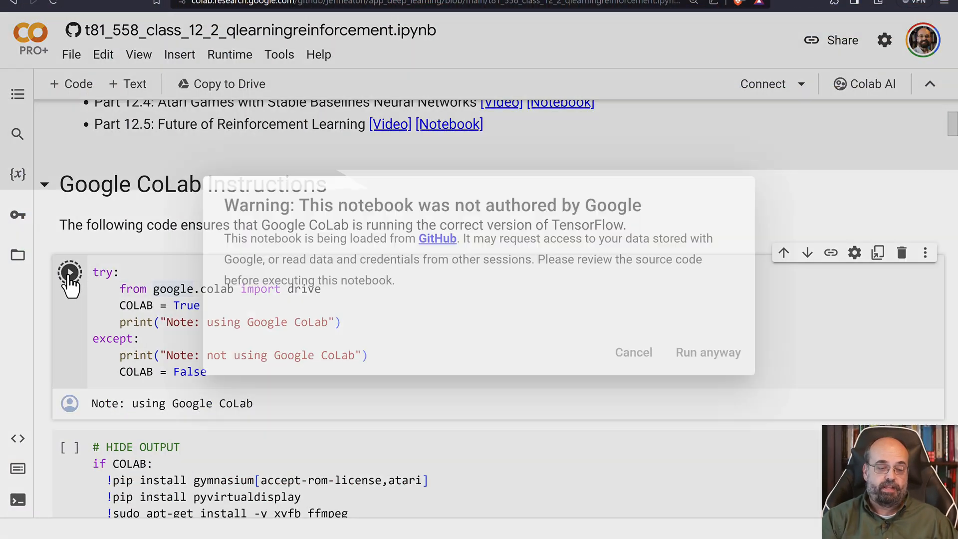
{"action": "left_click", "coordinate": [707, 352]}
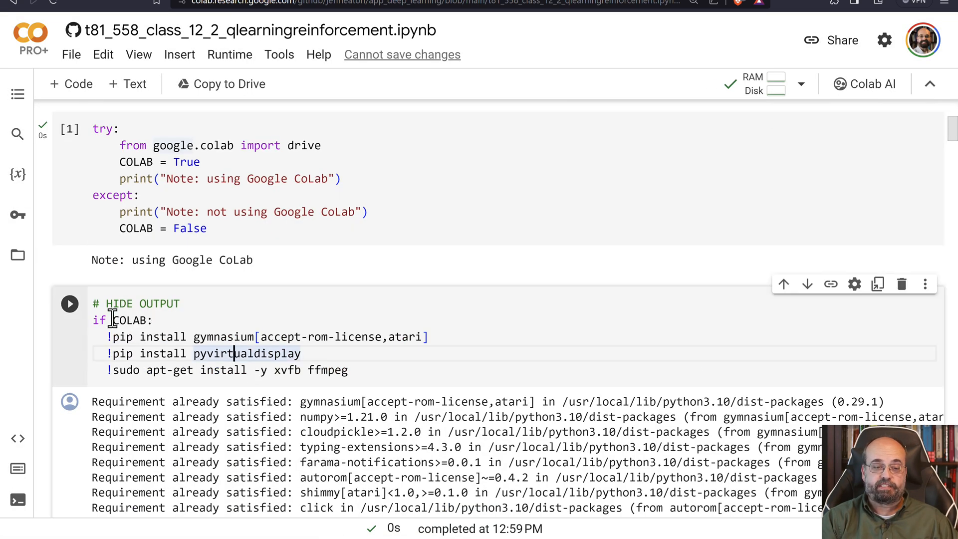
Step: Run the # HIDE OUTPUT cell installing gymnasium, the virtual display and ffmpeg
{"action": "left_click", "coordinate": [70, 303]}
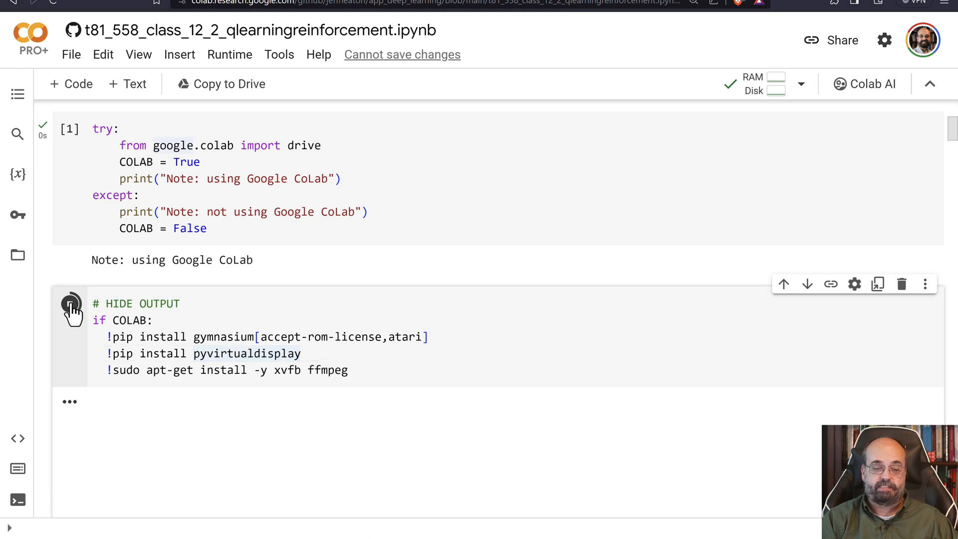
{"action": "left_click", "coordinate": [70, 304]}
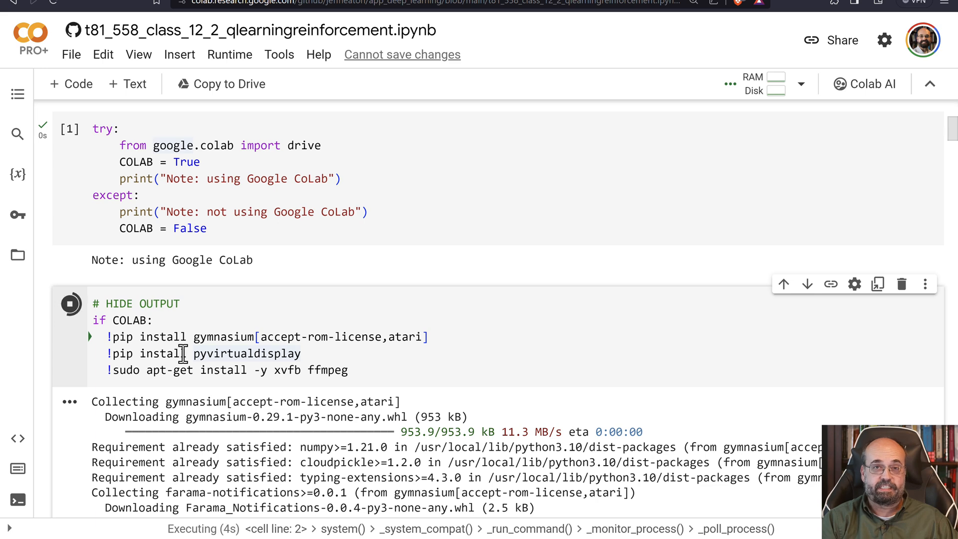
{"action": "scroll", "scroll_direction": "down", "scroll_amount": 3}
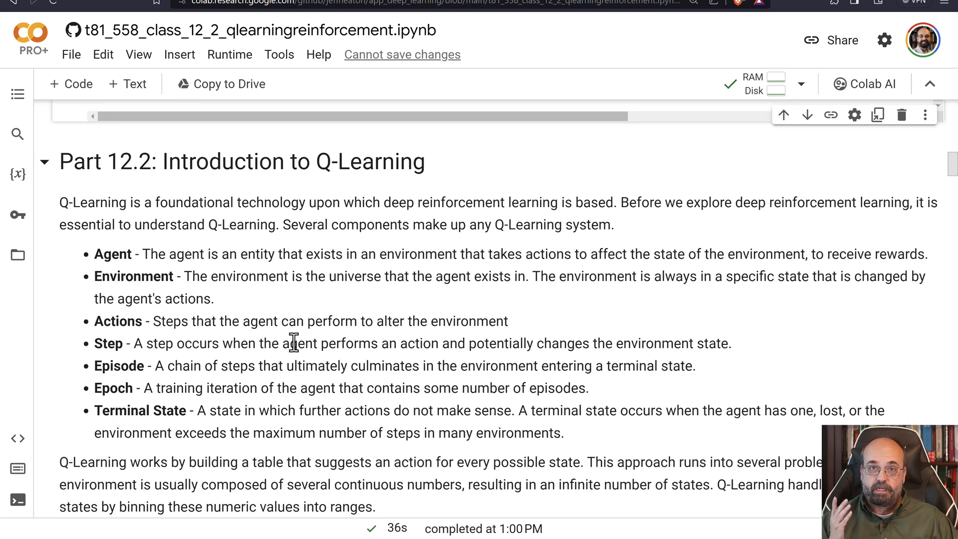
{"action": "mouse_move", "coordinate": [162, 281]}
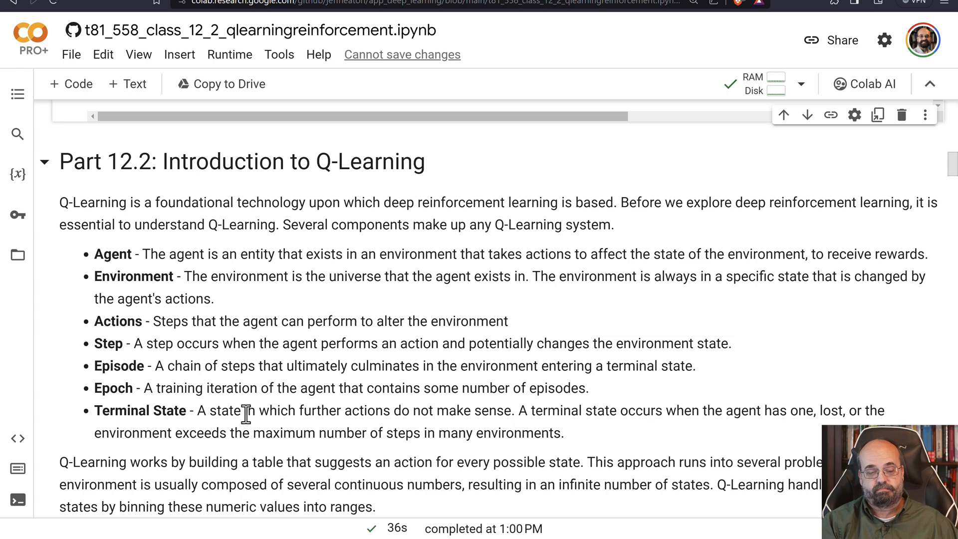
Step: Scroll past Part 12.2 Q-Learning intro toward the Introducing the Mountain Car section
{"action": "scroll", "scroll_direction": "down", "scroll_amount": 3}
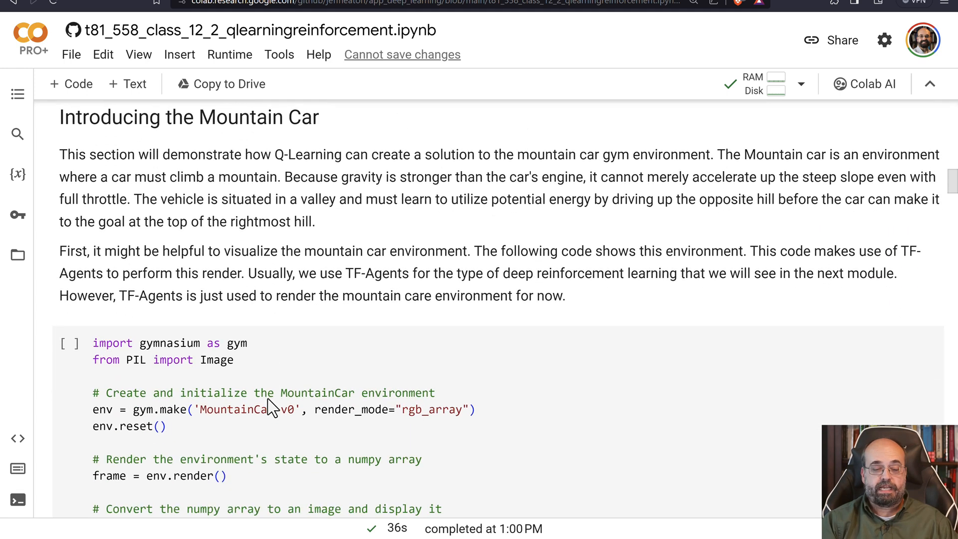
Step: Run the MountainCar-v0 render cell to show the car in the valley below the flag
{"action": "scroll", "scroll_direction": "down", "scroll_amount": 3}
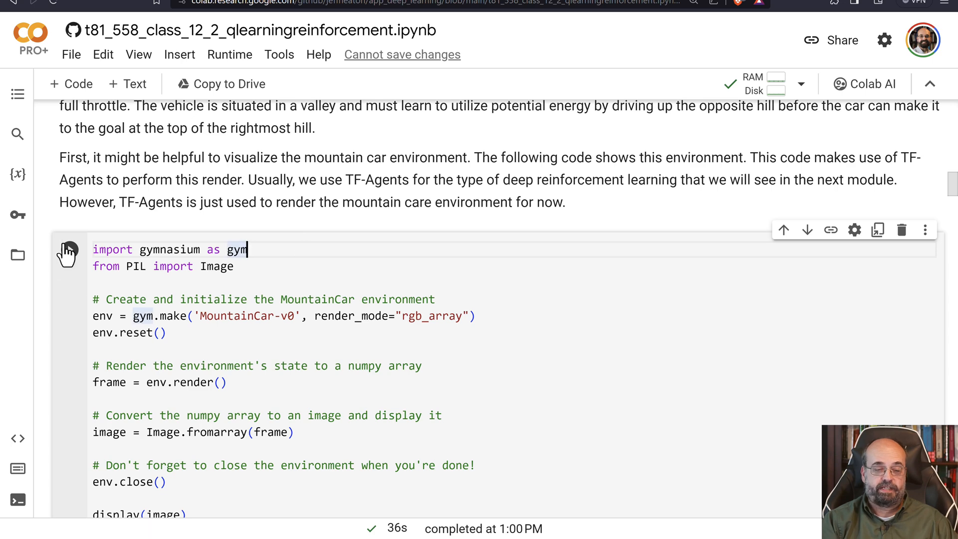
{"action": "left_click", "coordinate": [68, 249]}
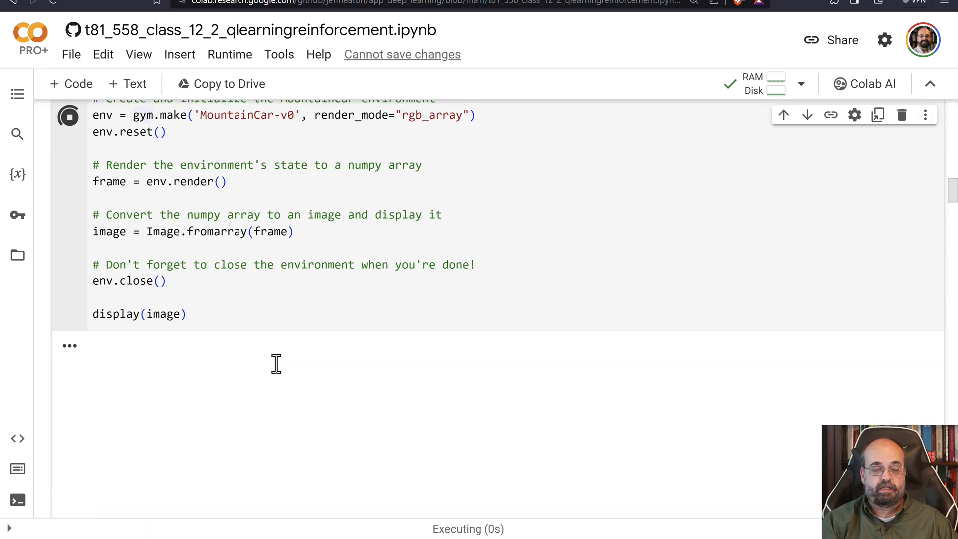
{"action": "left_click", "coordinate": [69, 117]}
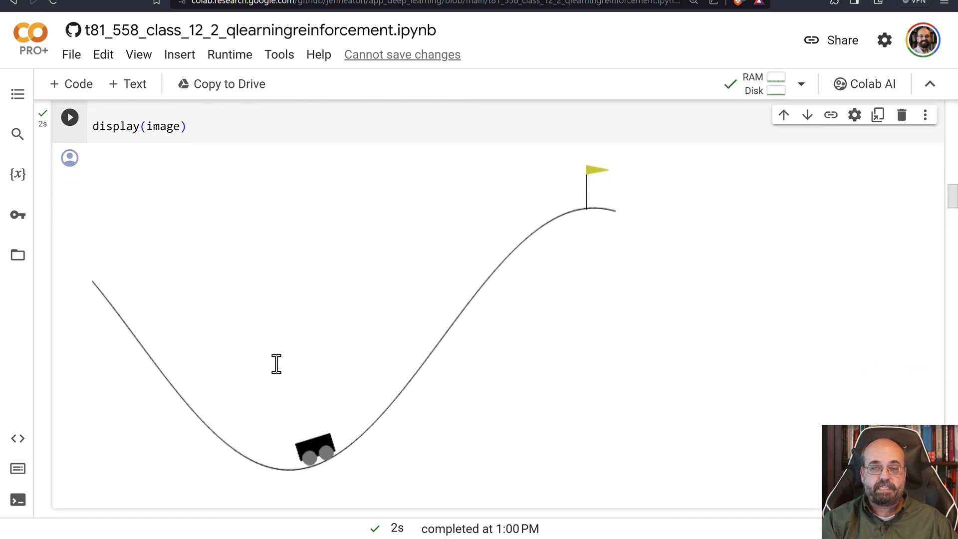
{"action": "mouse_move", "coordinate": [318, 460]}
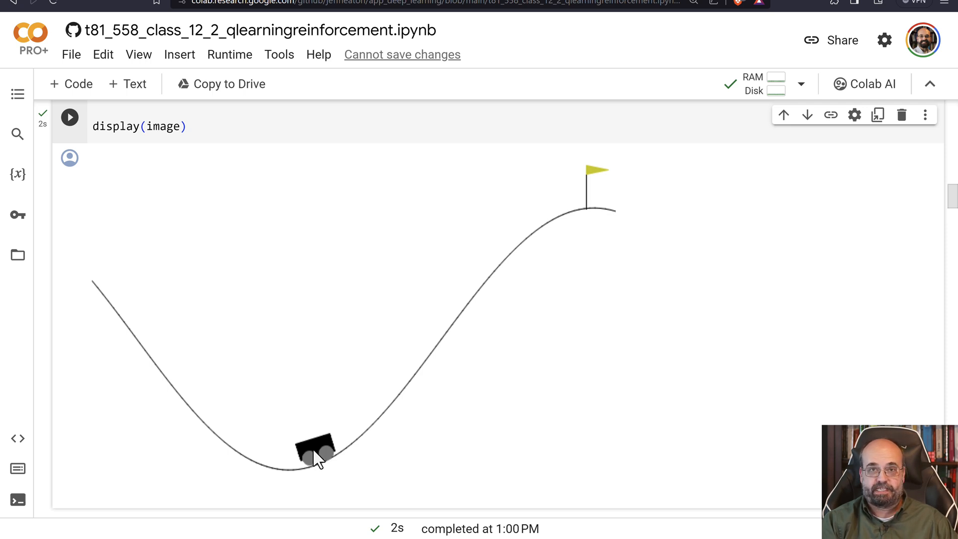
{"action": "mouse_move", "coordinate": [176, 340]}
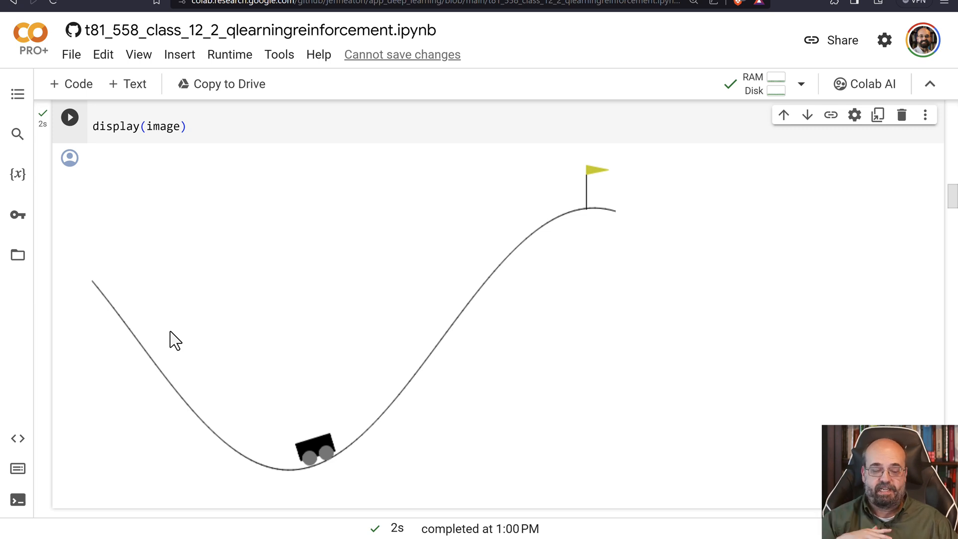
{"action": "mouse_move", "coordinate": [322, 503]}
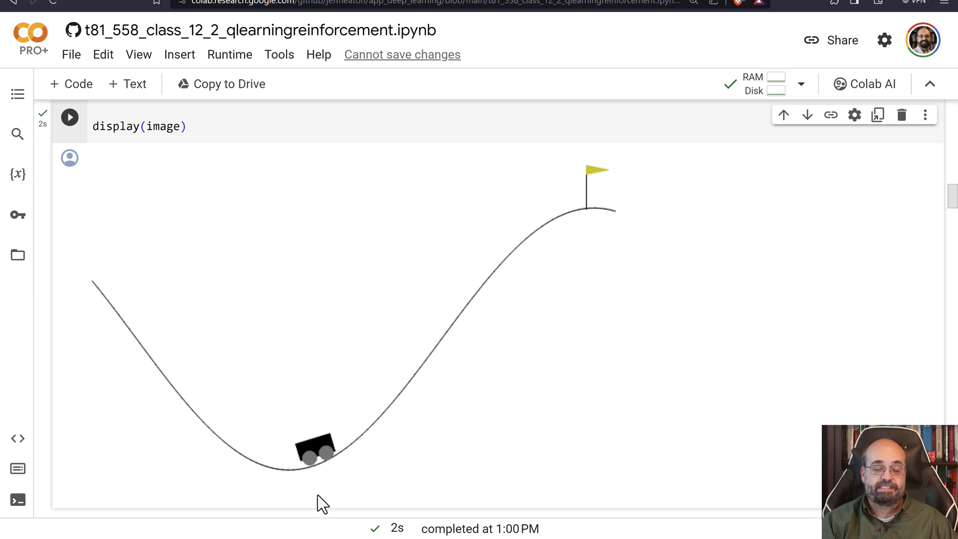
{"action": "mouse_move", "coordinate": [319, 492]}
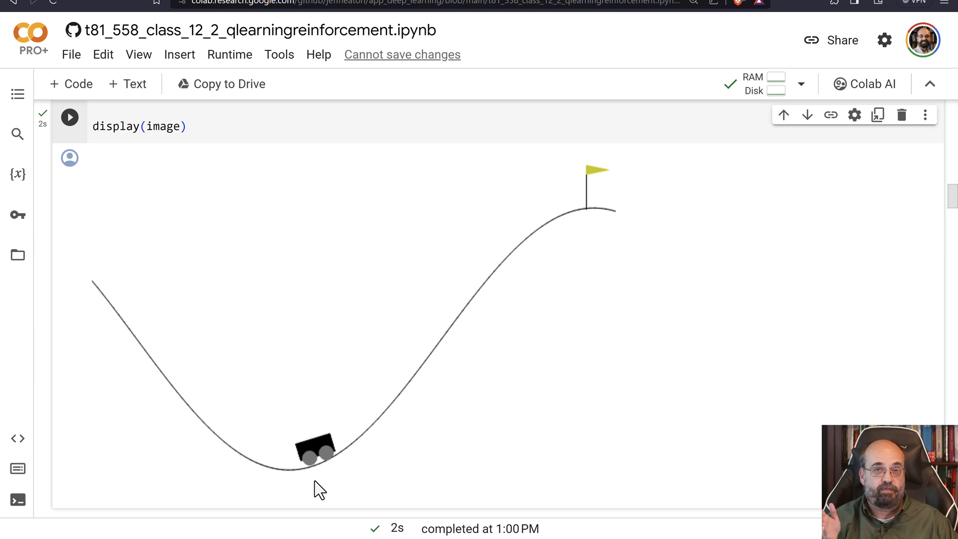
{"action": "mouse_move", "coordinate": [314, 463]}
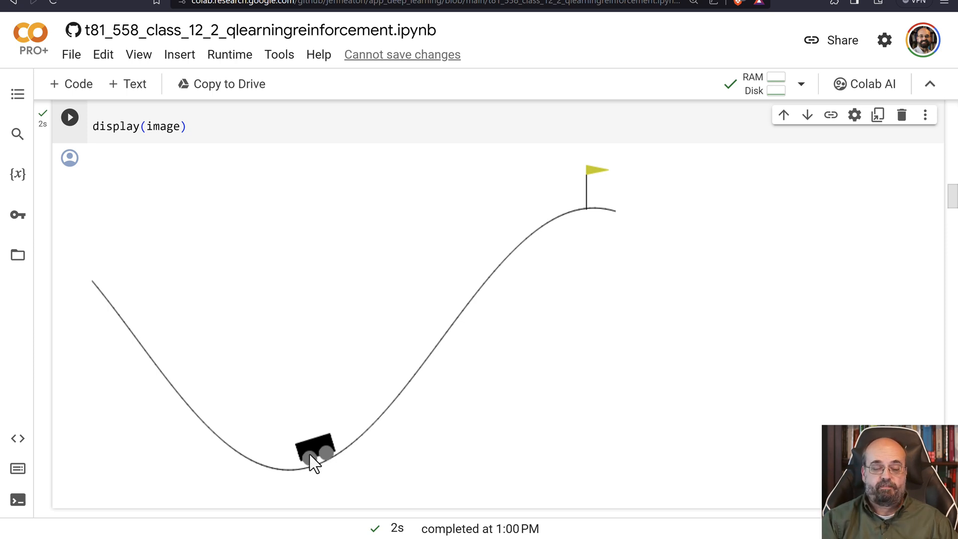
{"action": "mouse_move", "coordinate": [368, 421]}
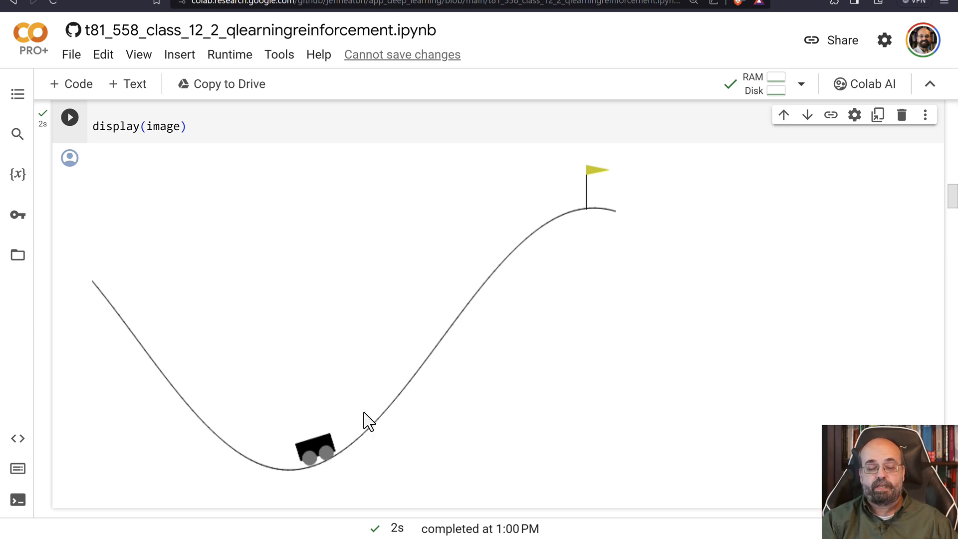
{"action": "mouse_move", "coordinate": [440, 333]}
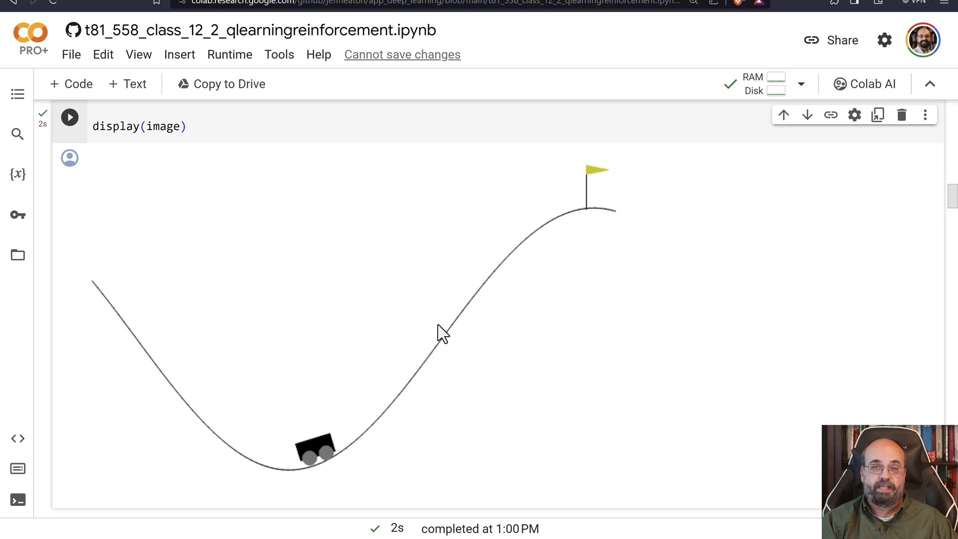
{"action": "mouse_move", "coordinate": [414, 409]}
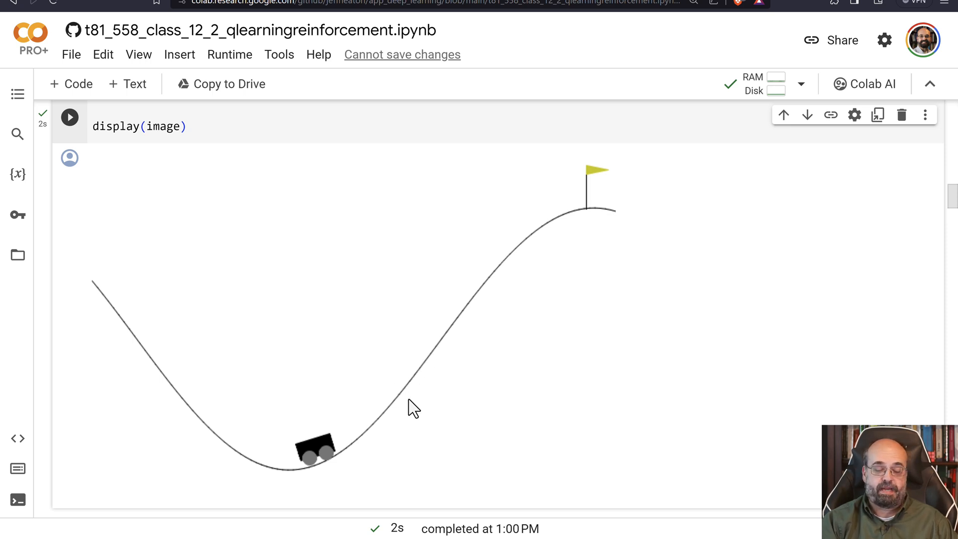
{"action": "mouse_move", "coordinate": [149, 337]}
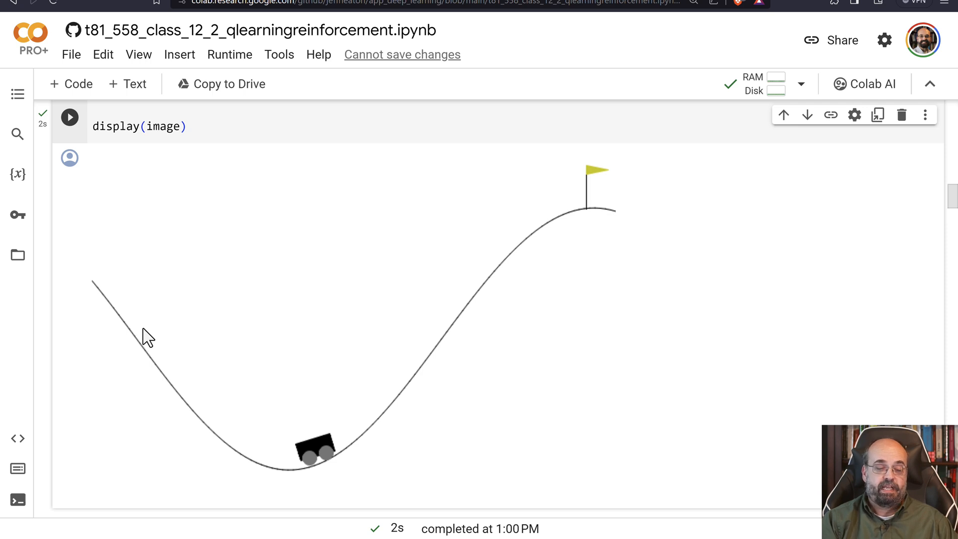
{"action": "mouse_move", "coordinate": [512, 238]}
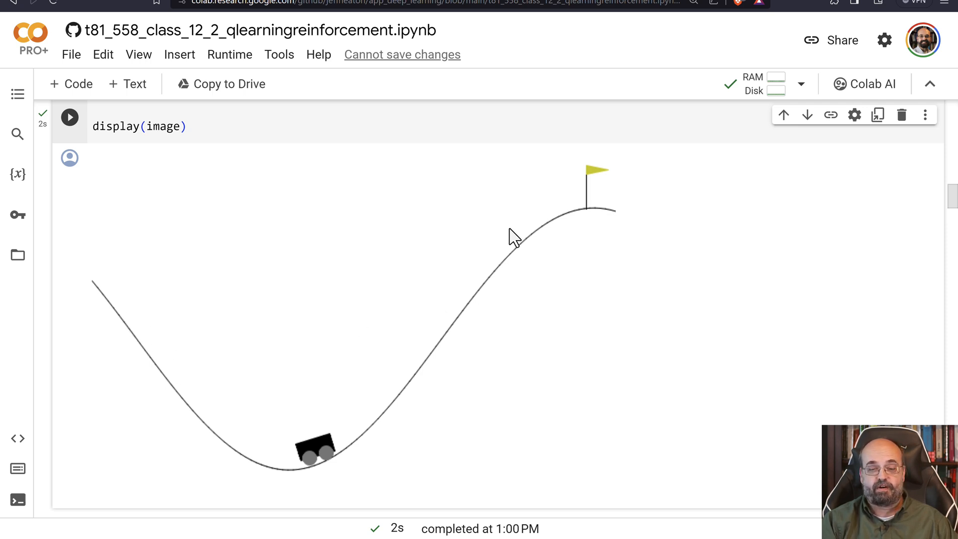
{"action": "scroll", "scroll_direction": "down", "scroll_amount": 3}
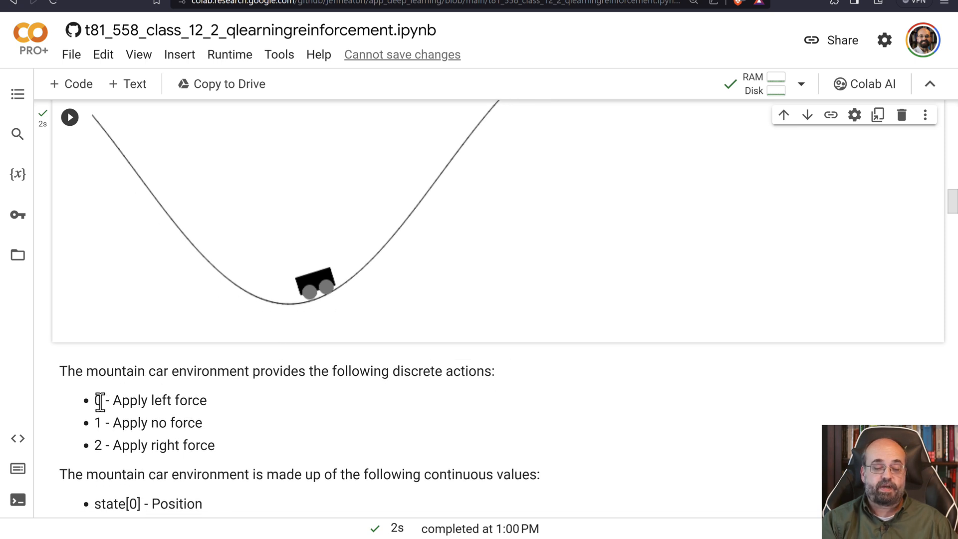
{"action": "mouse_move", "coordinate": [145, 445]}
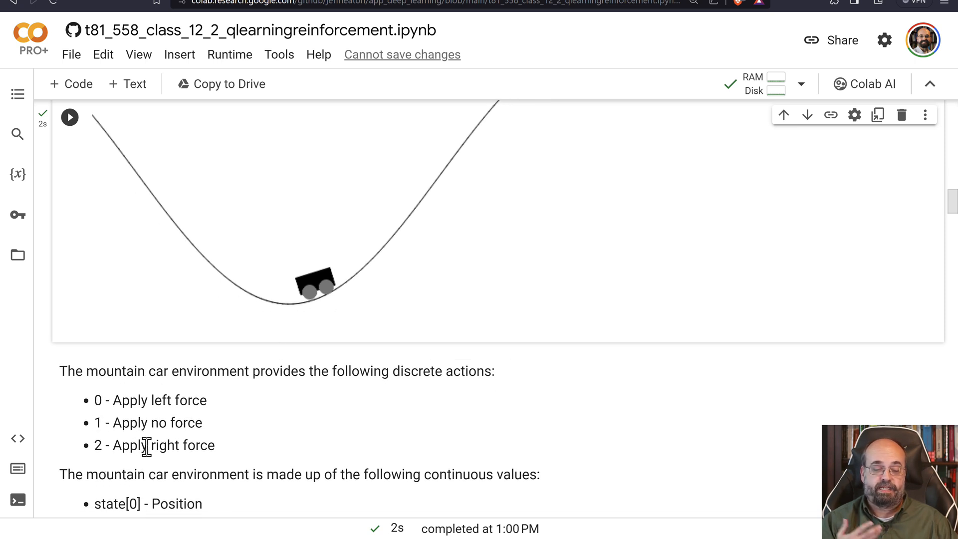
{"action": "mouse_move", "coordinate": [187, 421]}
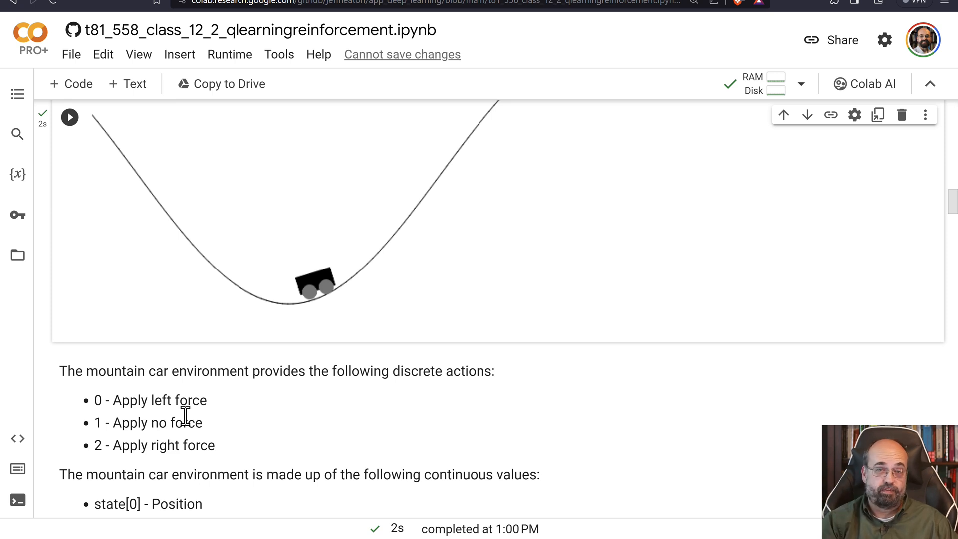
Step: Scroll around the action list and position/velocity state values toward the RecordVideo cell
{"action": "scroll", "scroll_direction": "down", "scroll_amount": 3}
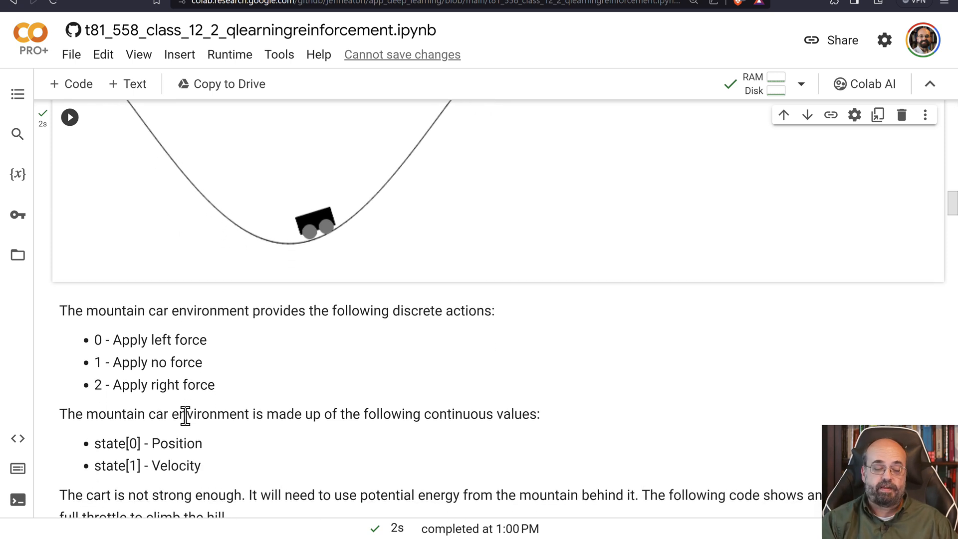
{"action": "scroll", "scroll_direction": "up", "scroll_amount": 3}
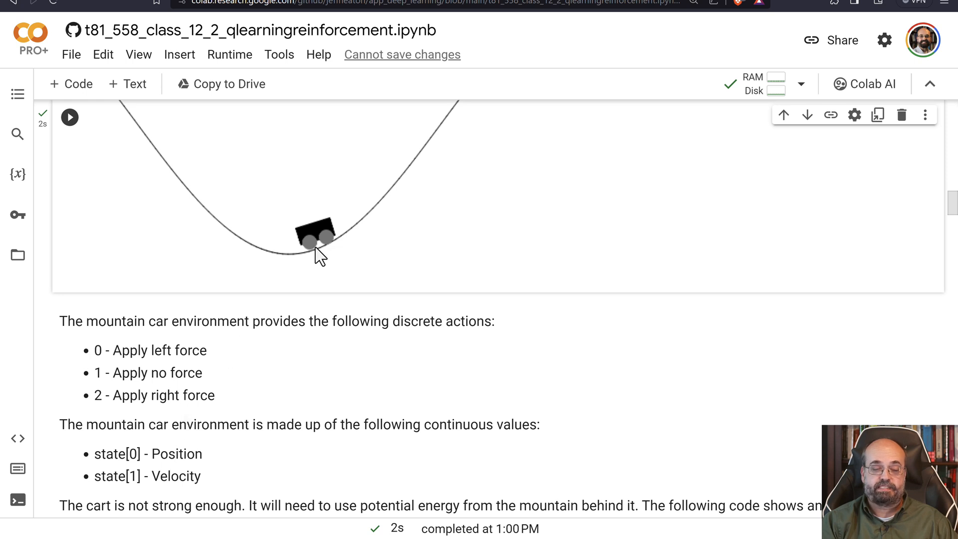
{"action": "mouse_move", "coordinate": [464, 255]}
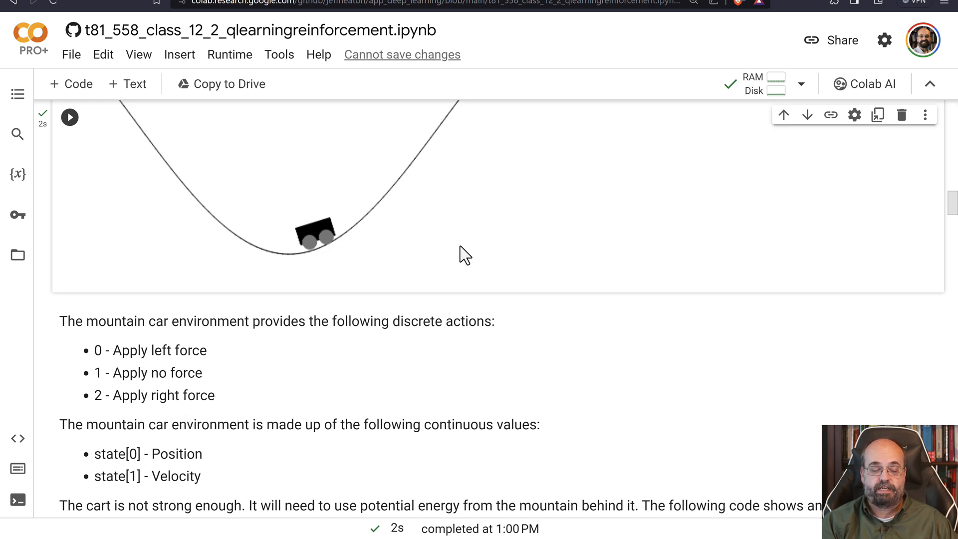
{"action": "mouse_move", "coordinate": [174, 483]}
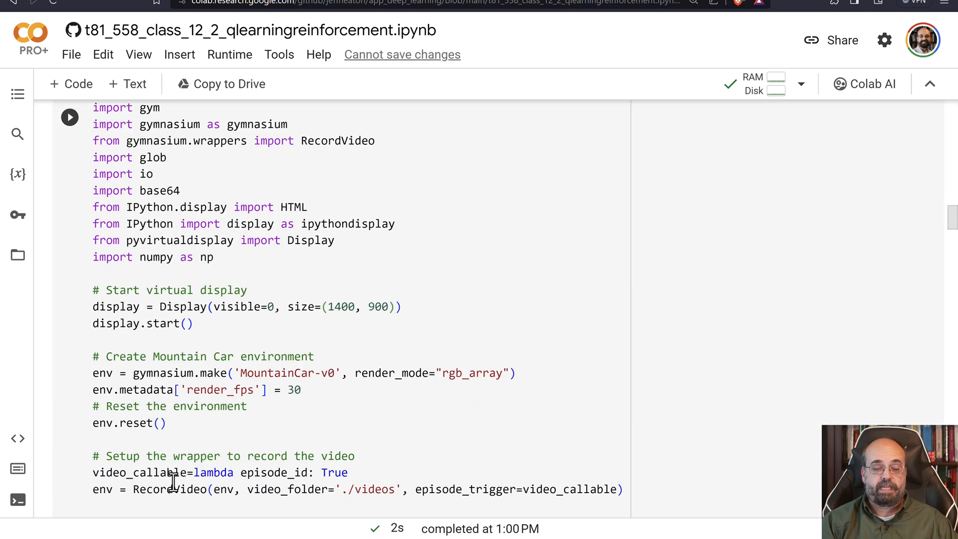
{"action": "mouse_move", "coordinate": [286, 321]}
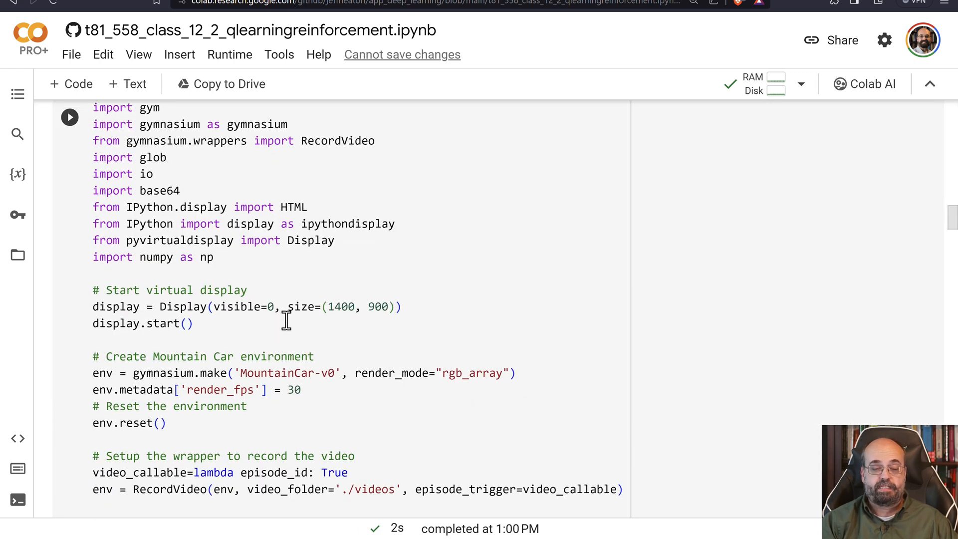
Step: Run the constant-push Mountain Car cell and scroll through its 200-step log
{"action": "scroll", "scroll_direction": "down", "scroll_amount": 3}
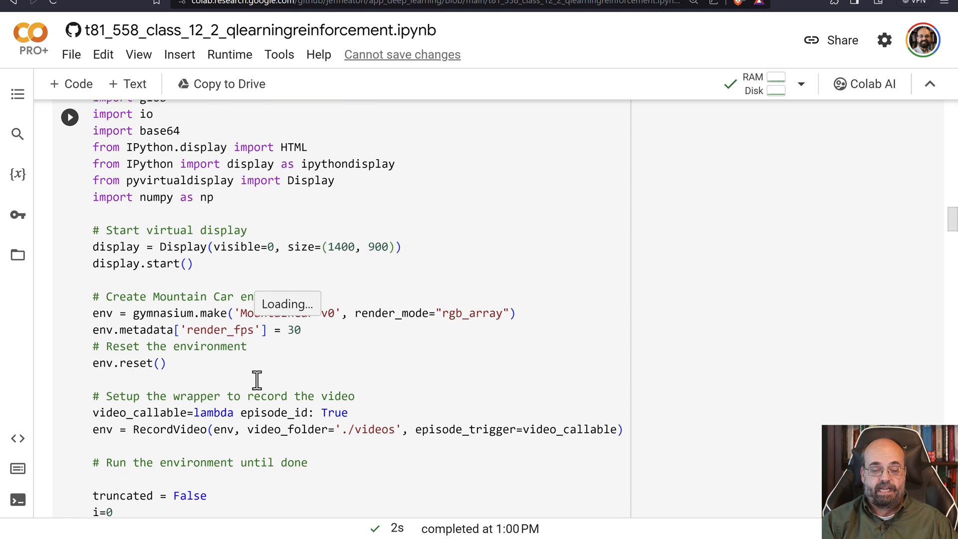
{"action": "scroll", "scroll_direction": "down", "scroll_amount": 3}
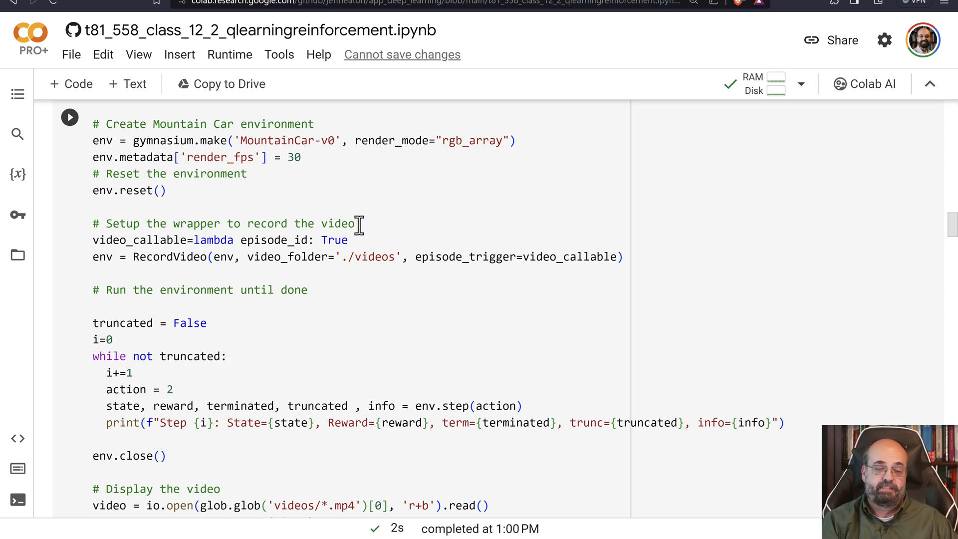
{"action": "mouse_move", "coordinate": [69, 118]}
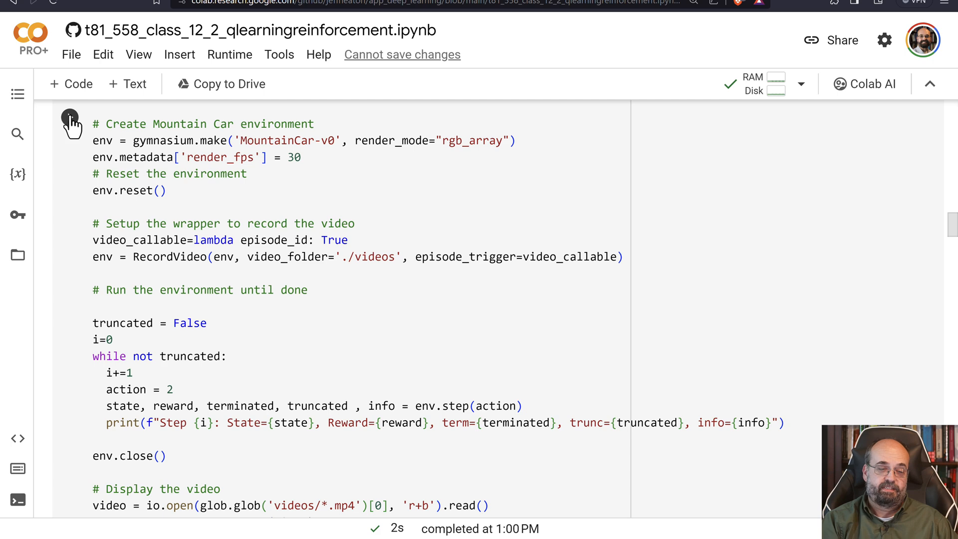
{"action": "left_click", "coordinate": [70, 125]}
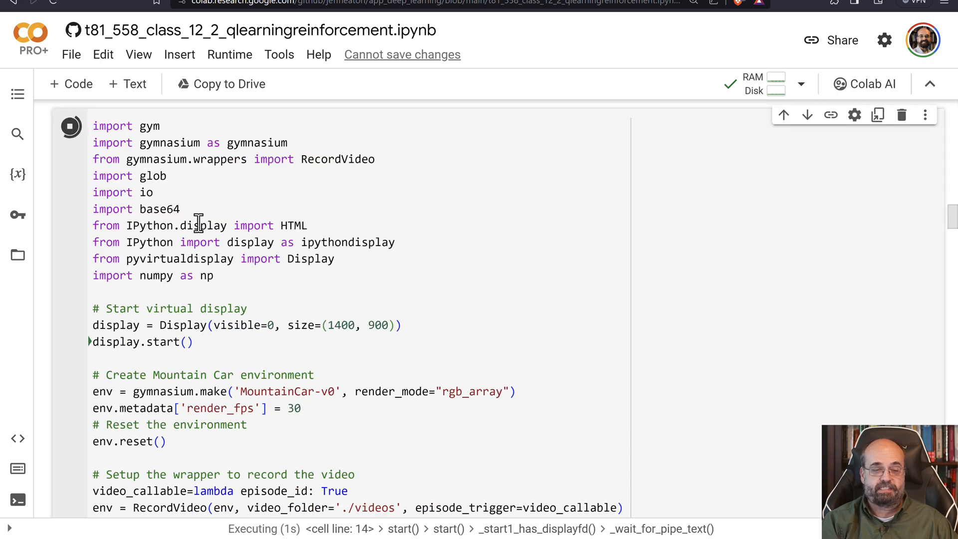
{"action": "scroll", "scroll_direction": "down", "scroll_amount": 3}
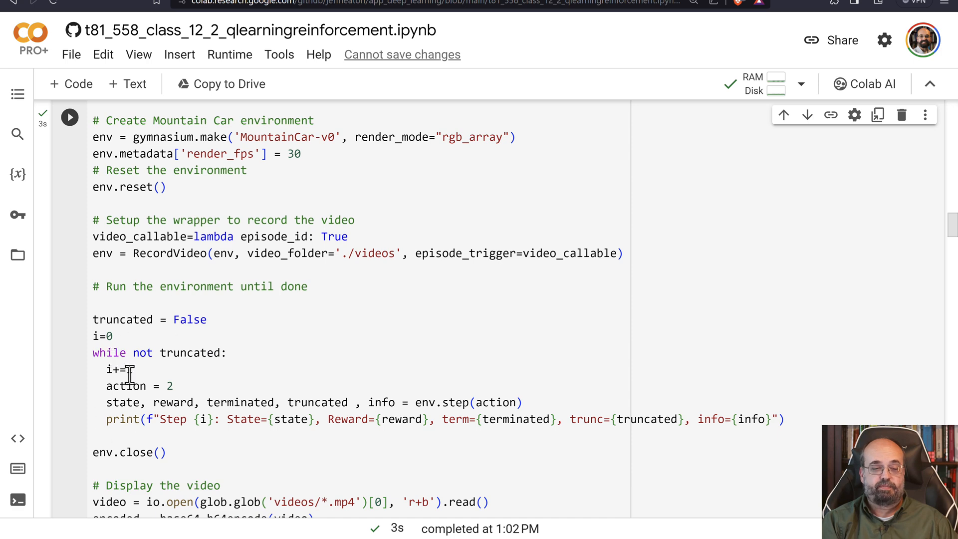
{"action": "scroll", "scroll_direction": "down", "scroll_amount": 3}
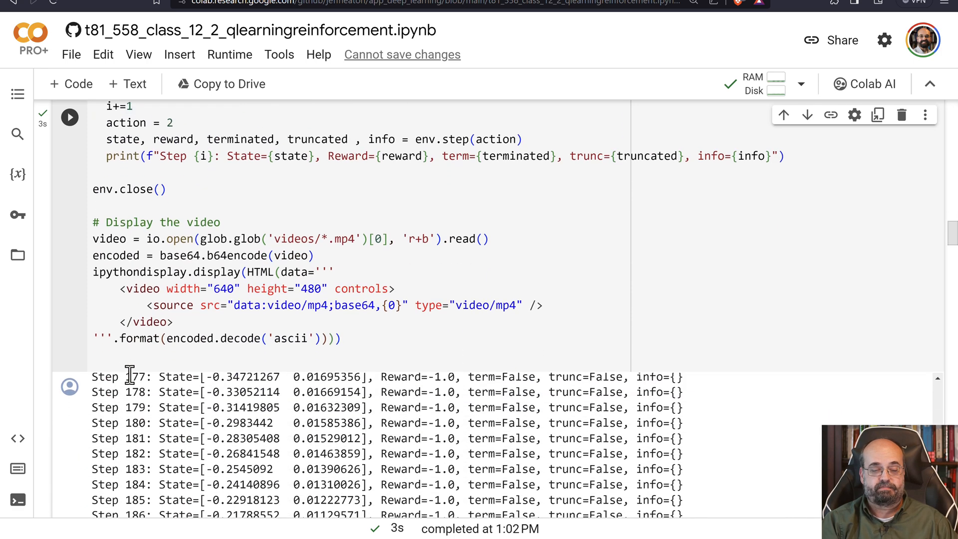
{"action": "scroll", "scroll_direction": "down", "scroll_amount": 3}
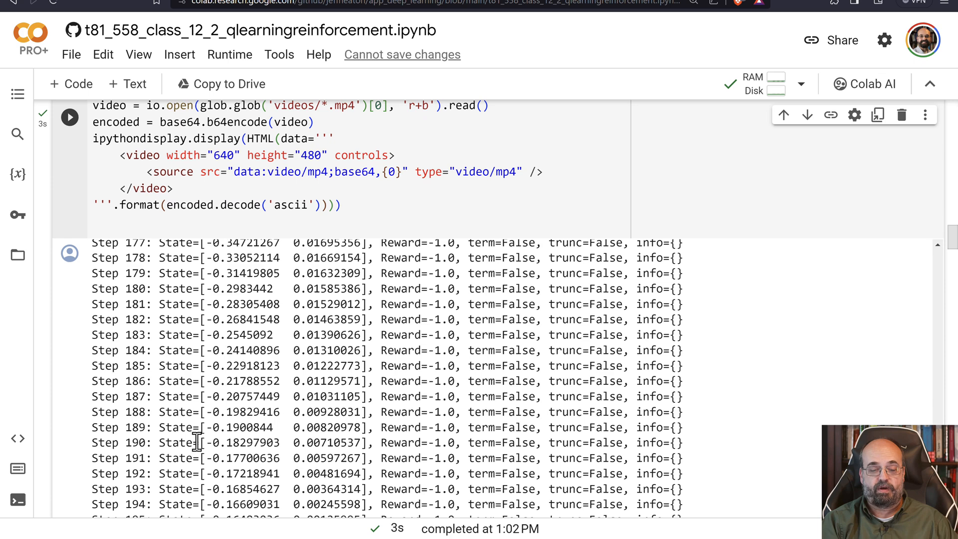
{"action": "scroll", "scroll_direction": "down", "scroll_amount": 3}
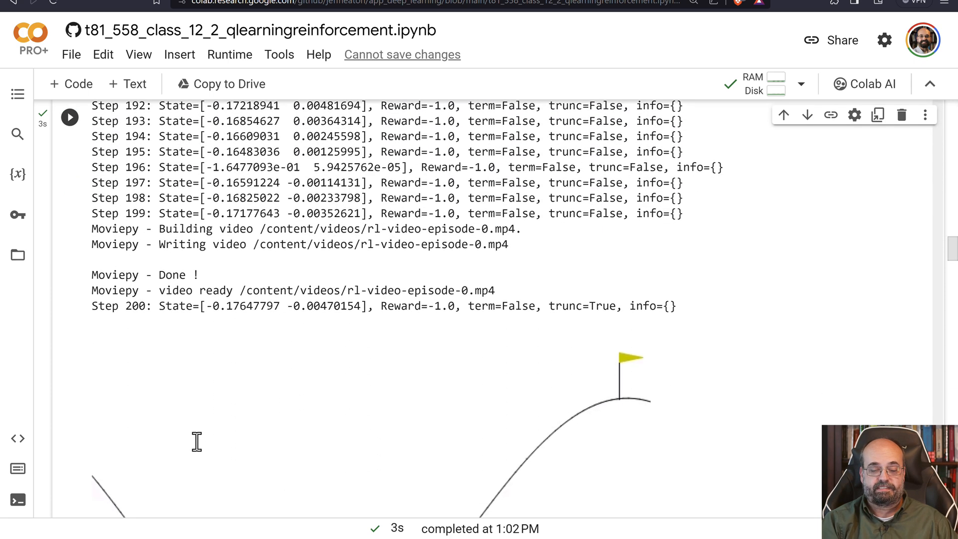
{"action": "scroll", "scroll_direction": "down", "scroll_amount": 3}
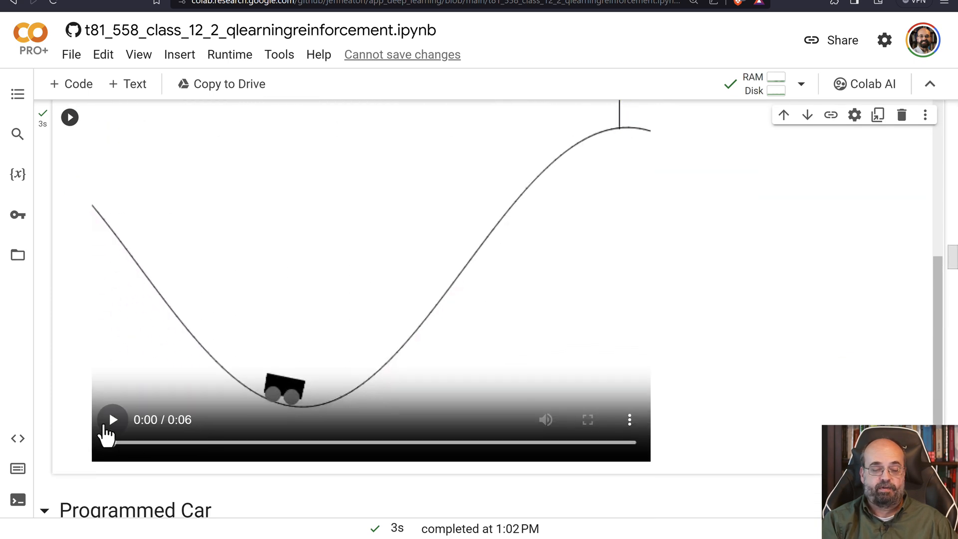
Step: Play the recorded episode video where the car never reaches the flag
{"action": "left_click", "coordinate": [112, 420]}
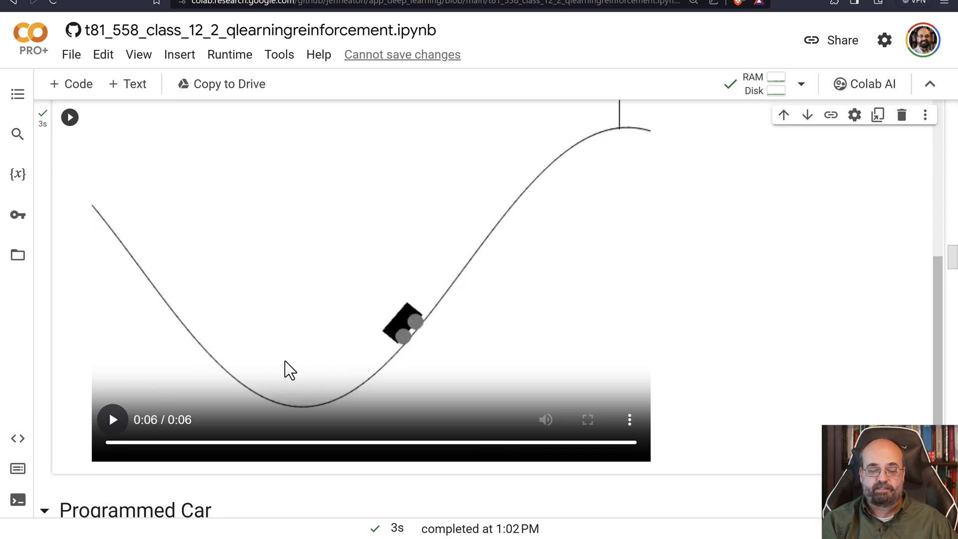
{"action": "scroll", "scroll_direction": "down", "scroll_amount": 3}
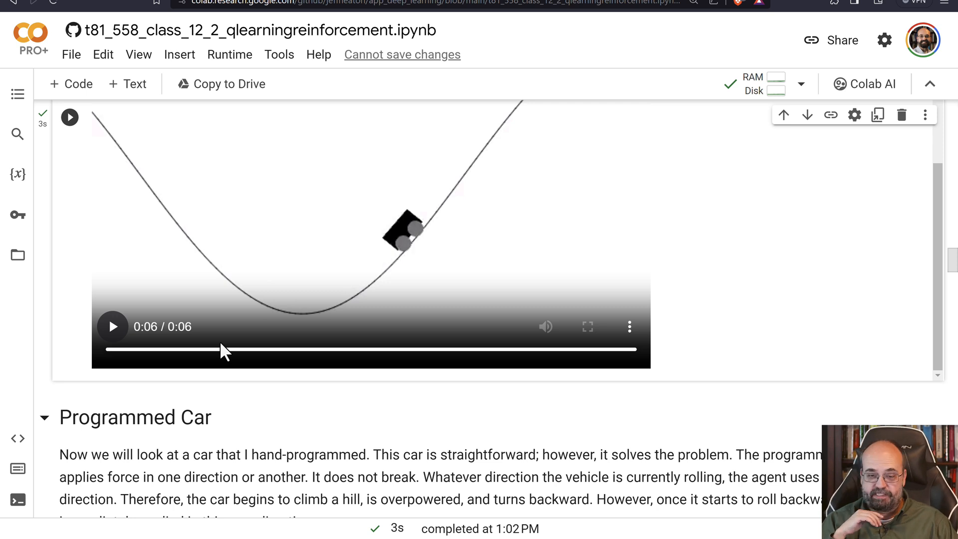
{"action": "mouse_move", "coordinate": [372, 202]}
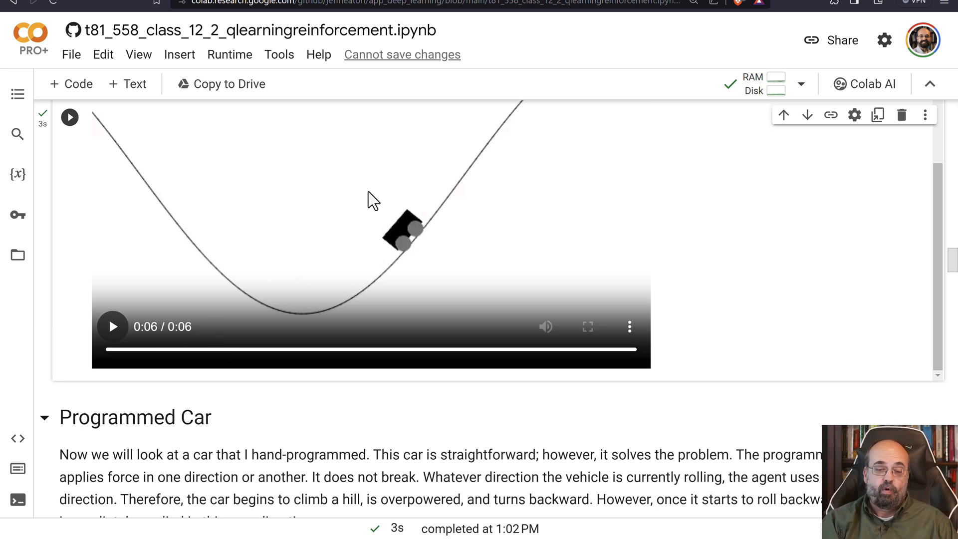
{"action": "mouse_move", "coordinate": [410, 229]}
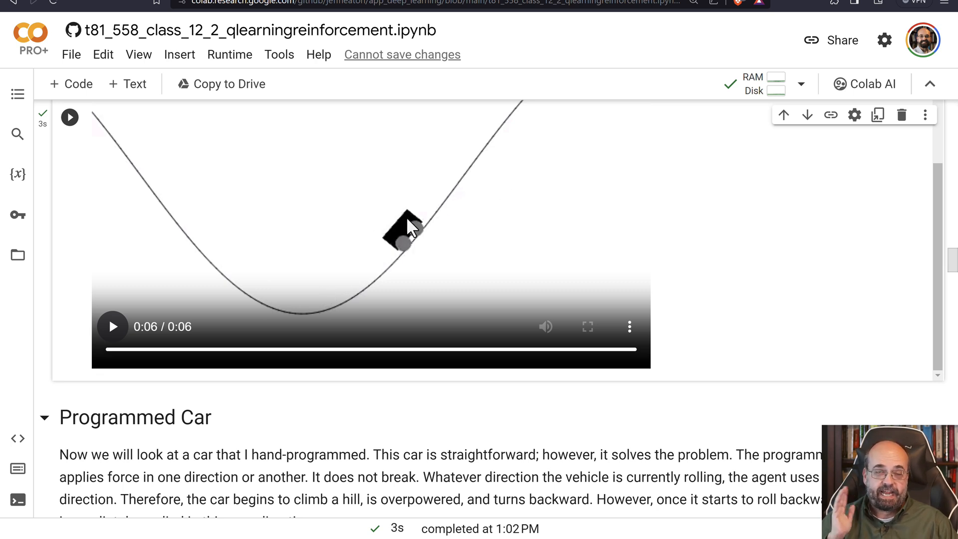
{"action": "scroll", "scroll_direction": "down", "scroll_amount": 3}
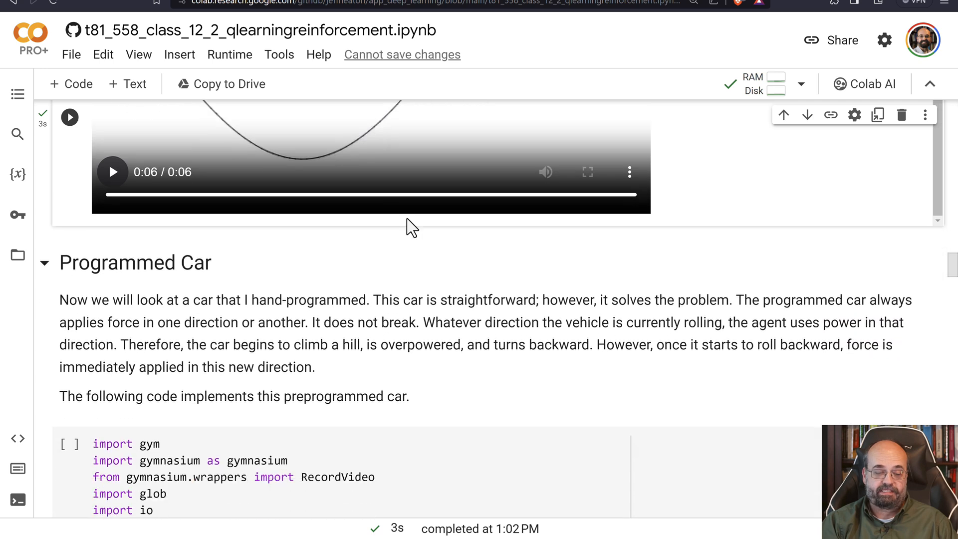
Step: Run the Programmed Car cell and scroll through its step log ending at step 200
{"action": "scroll", "scroll_direction": "down", "scroll_amount": 3}
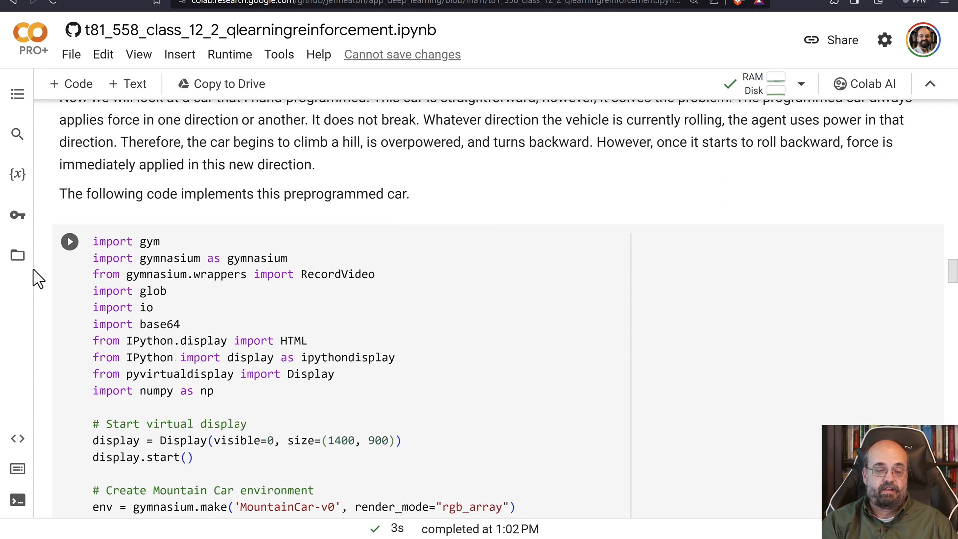
{"action": "left_click", "coordinate": [69, 241]}
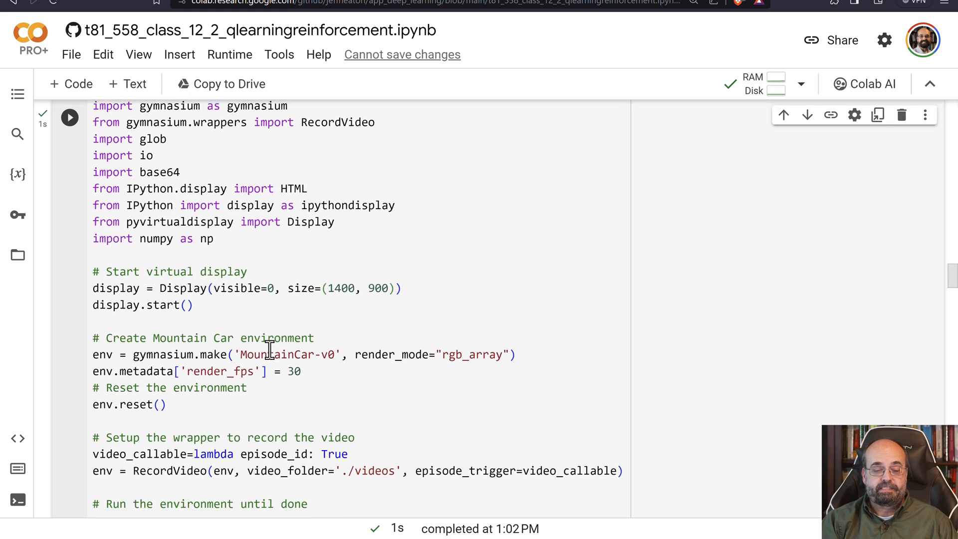
{"action": "scroll", "scroll_direction": "down", "scroll_amount": 3}
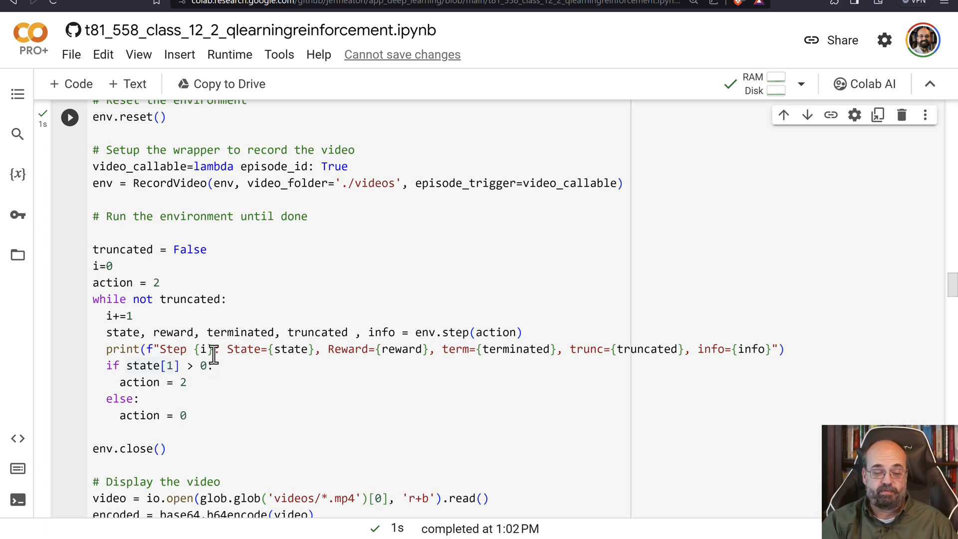
{"action": "scroll", "scroll_direction": "down", "scroll_amount": 3}
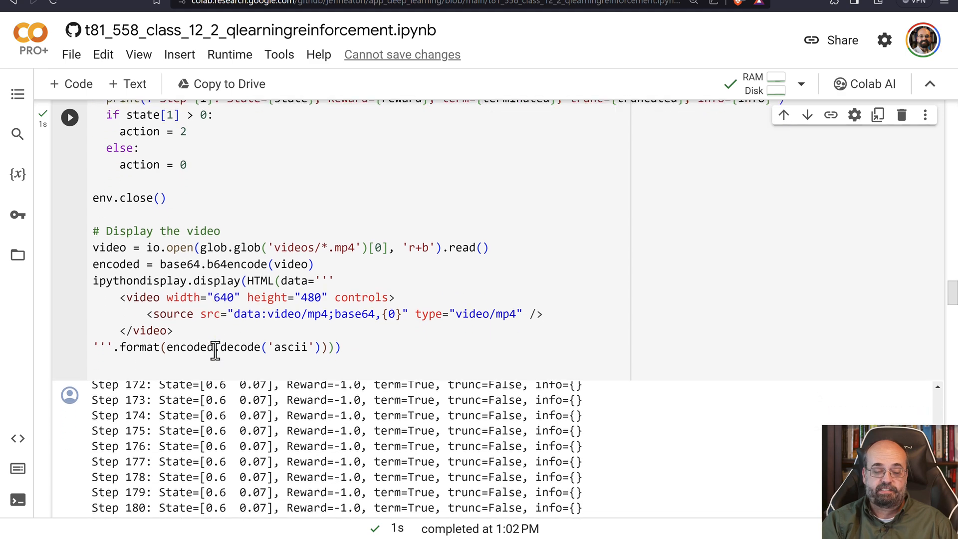
{"action": "scroll", "scroll_direction": "down", "scroll_amount": 3}
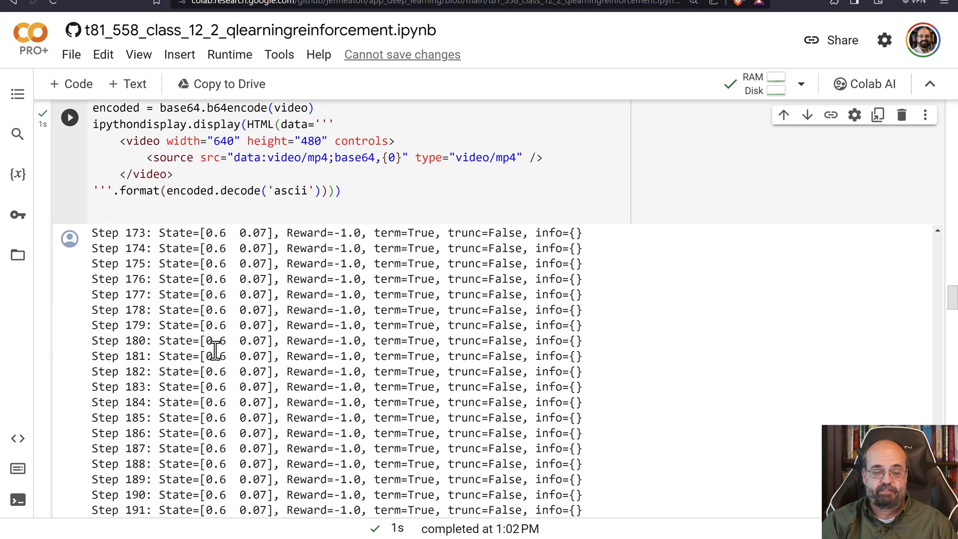
{"action": "scroll", "scroll_direction": "down", "scroll_amount": 3}
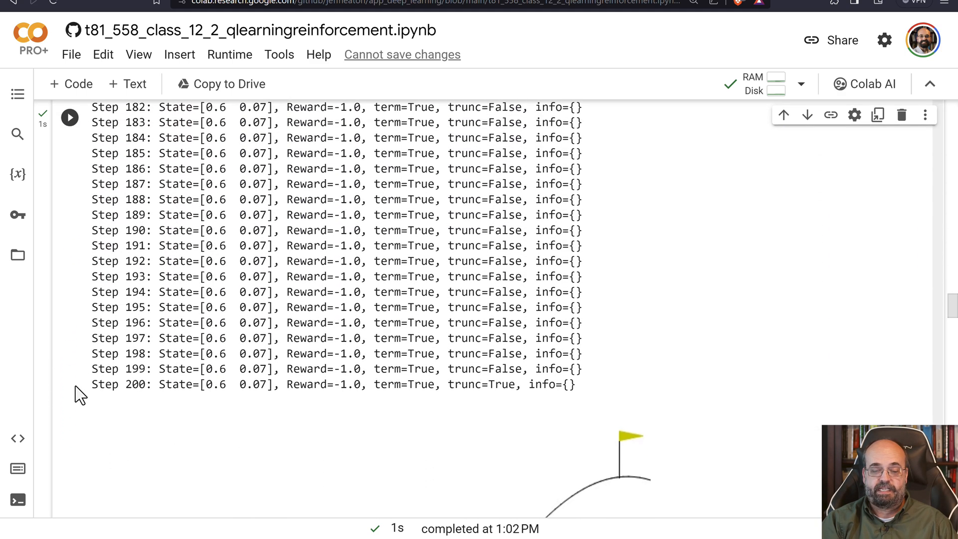
{"action": "mouse_move", "coordinate": [470, 423]}
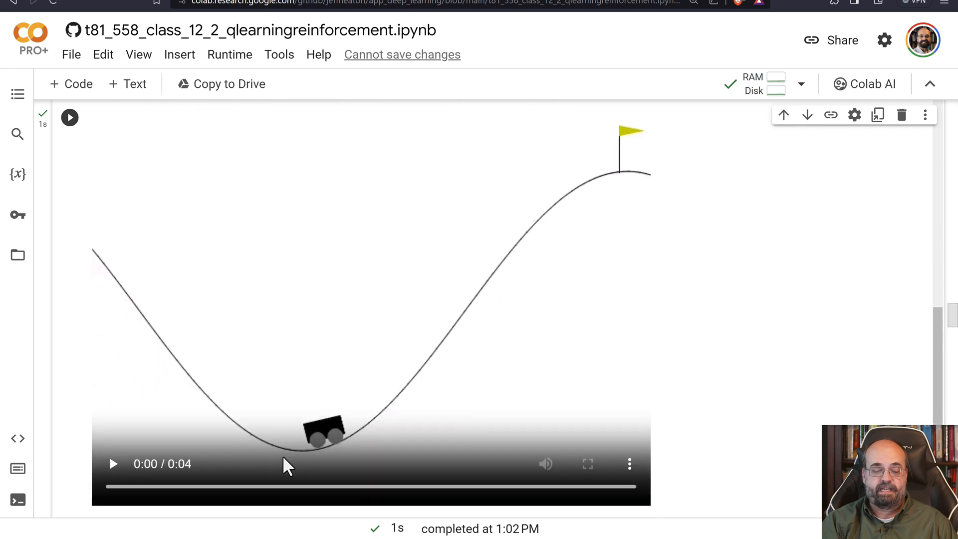
Step: Play the programmed car's four-second video showing it reach the hilltop flag
{"action": "left_click", "coordinate": [113, 464]}
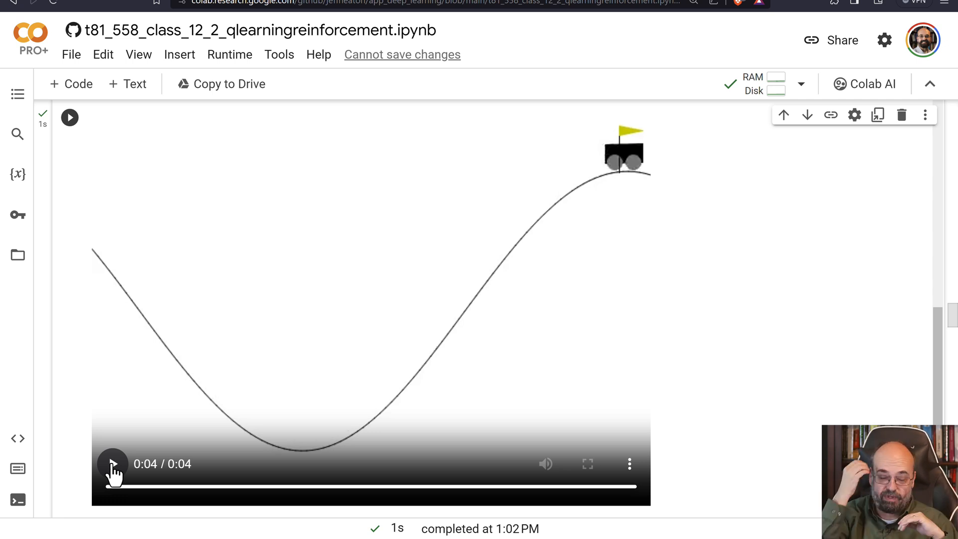
{"action": "scroll", "scroll_direction": "down", "scroll_amount": 3}
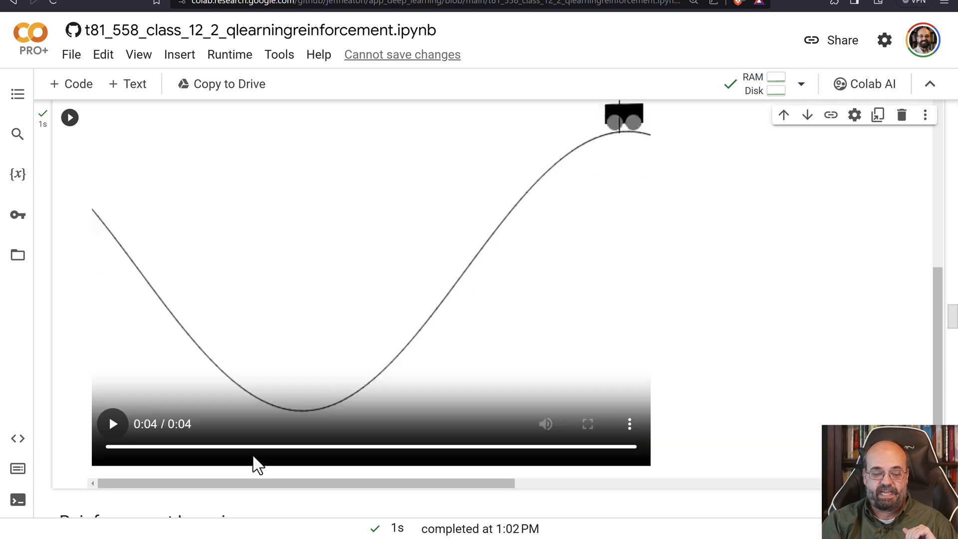
{"action": "scroll", "scroll_direction": "down", "scroll_amount": 3}
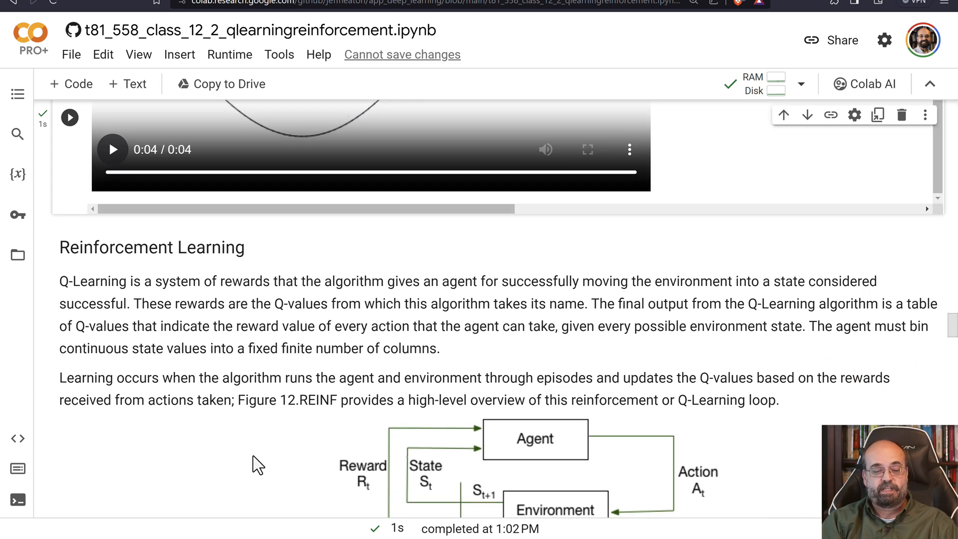
Step: Scroll past Figure 12.REINF to the Q-value update equation and its parameter list
{"action": "scroll", "scroll_direction": "down", "scroll_amount": 3}
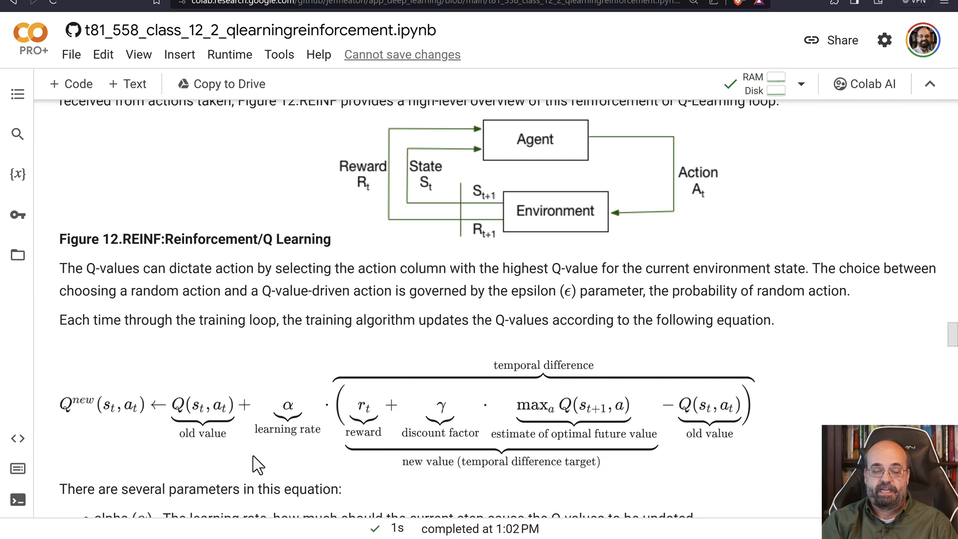
{"action": "mouse_move", "coordinate": [491, 420]}
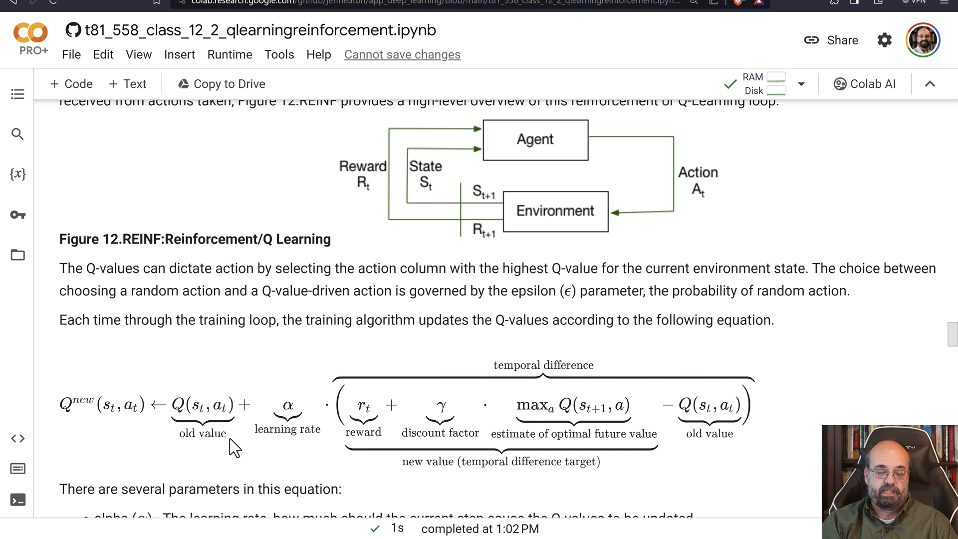
{"action": "mouse_move", "coordinate": [647, 355]}
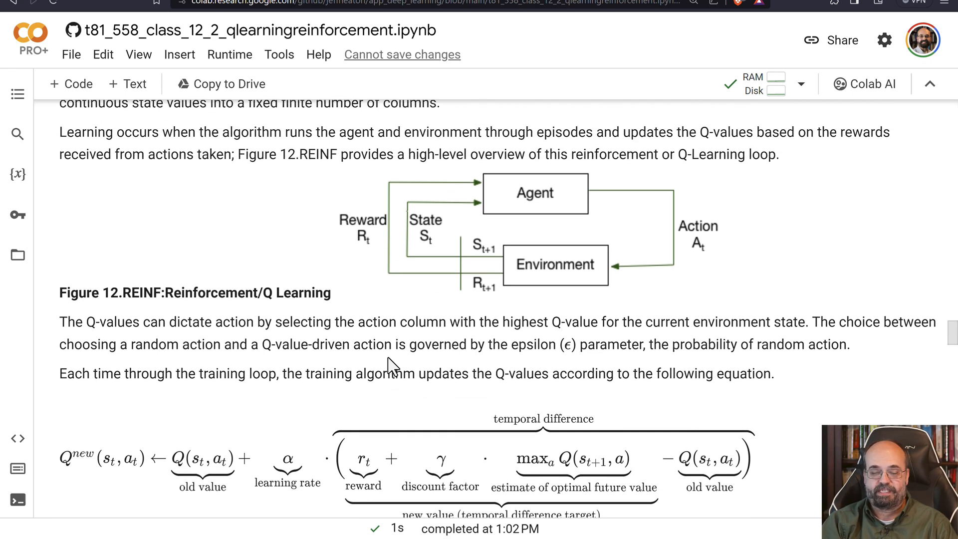
{"action": "scroll", "scroll_direction": "up", "scroll_amount": 3}
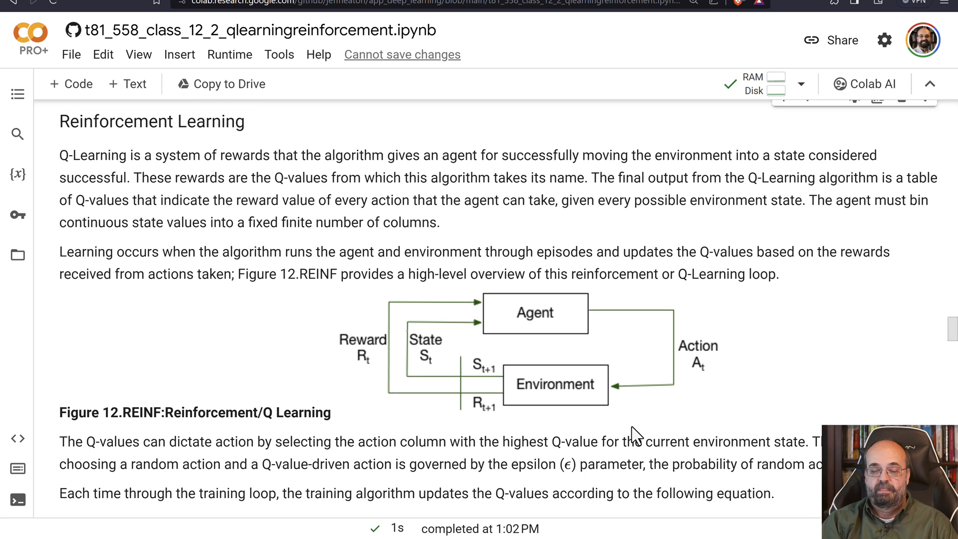
{"action": "mouse_move", "coordinate": [512, 318]}
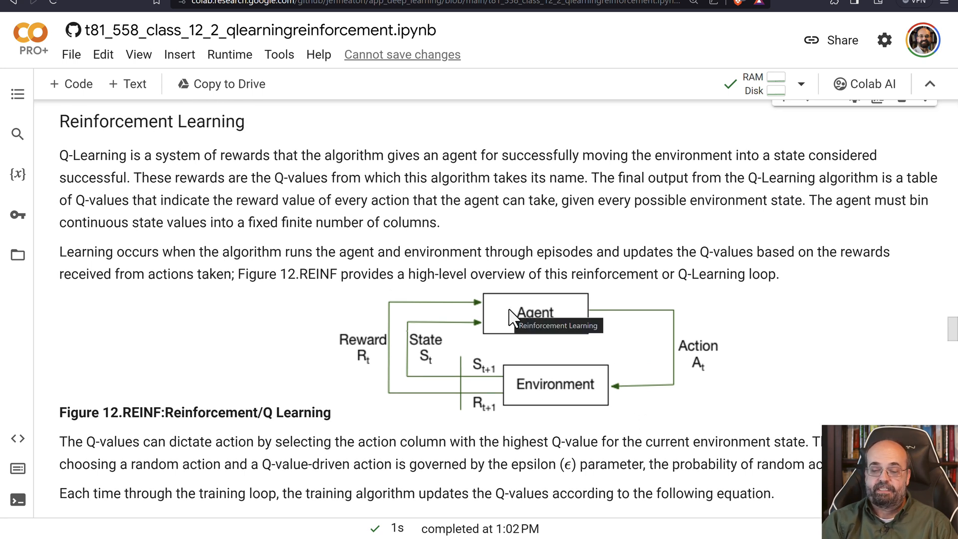
{"action": "mouse_move", "coordinate": [561, 330]}
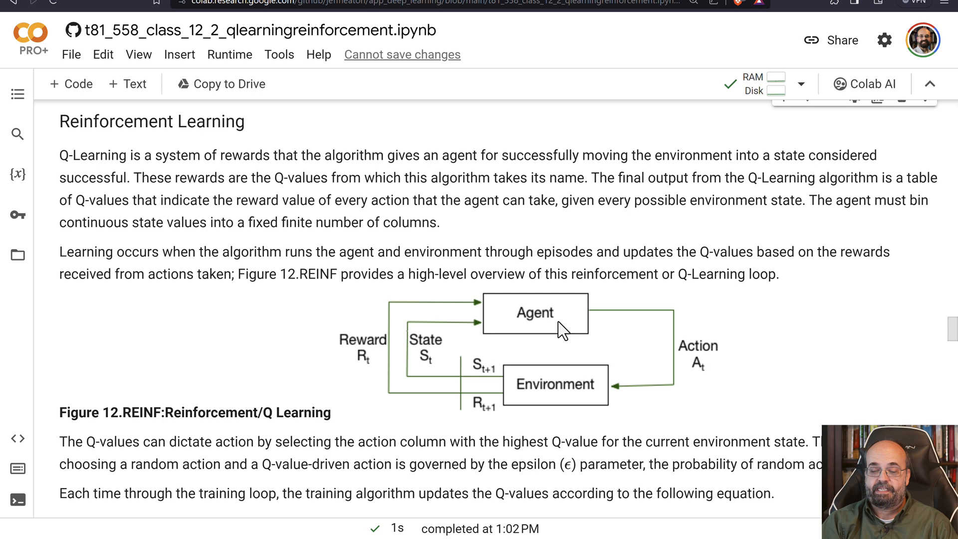
{"action": "mouse_move", "coordinate": [622, 293]}
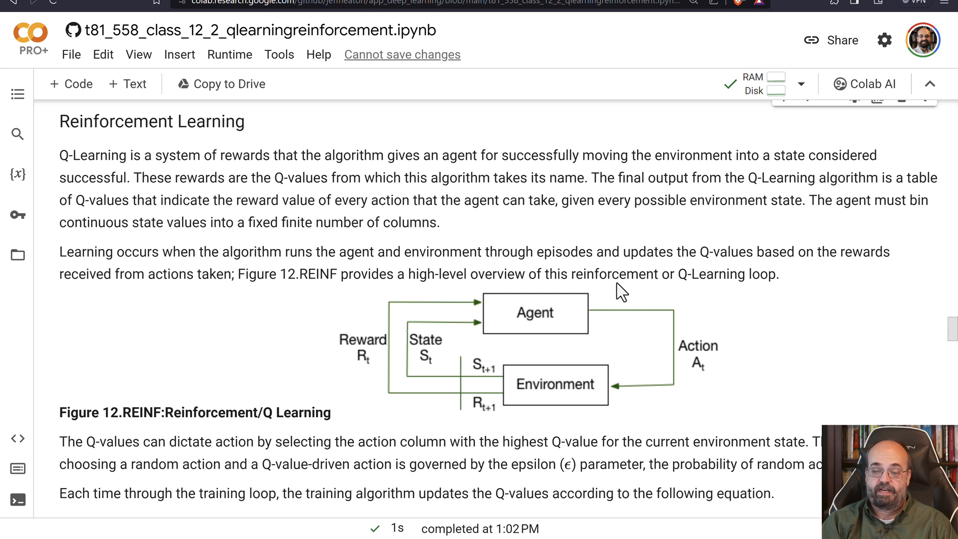
{"action": "mouse_move", "coordinate": [553, 379]}
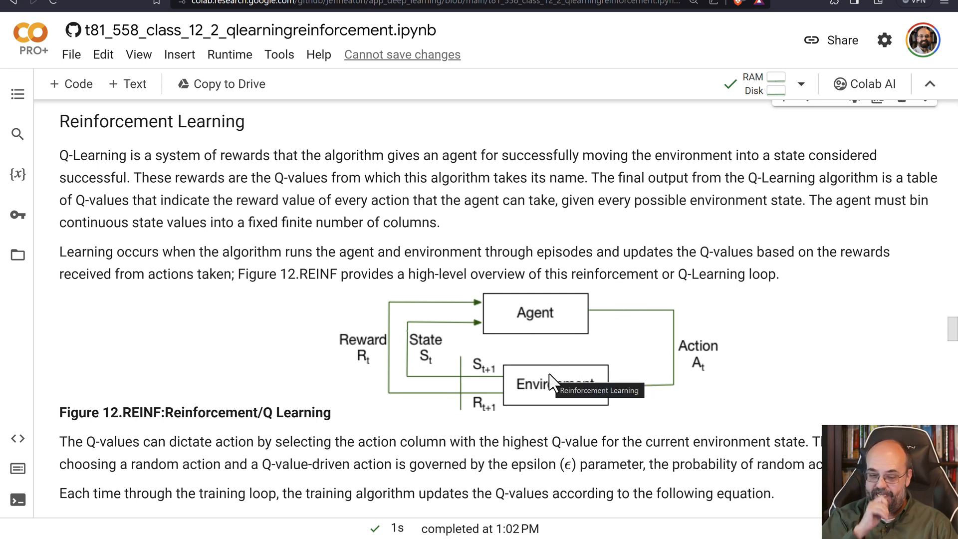
{"action": "mouse_move", "coordinate": [458, 327]}
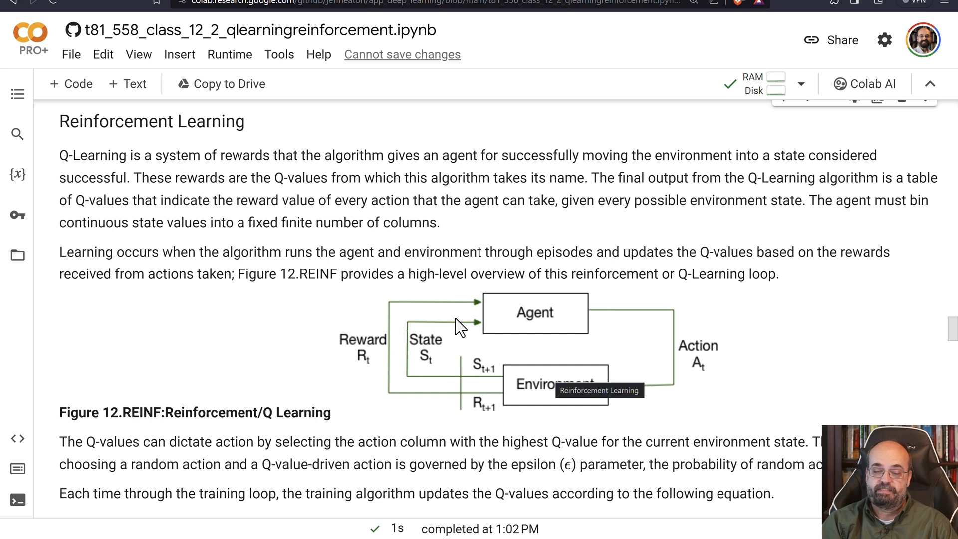
{"action": "mouse_move", "coordinate": [568, 340]}
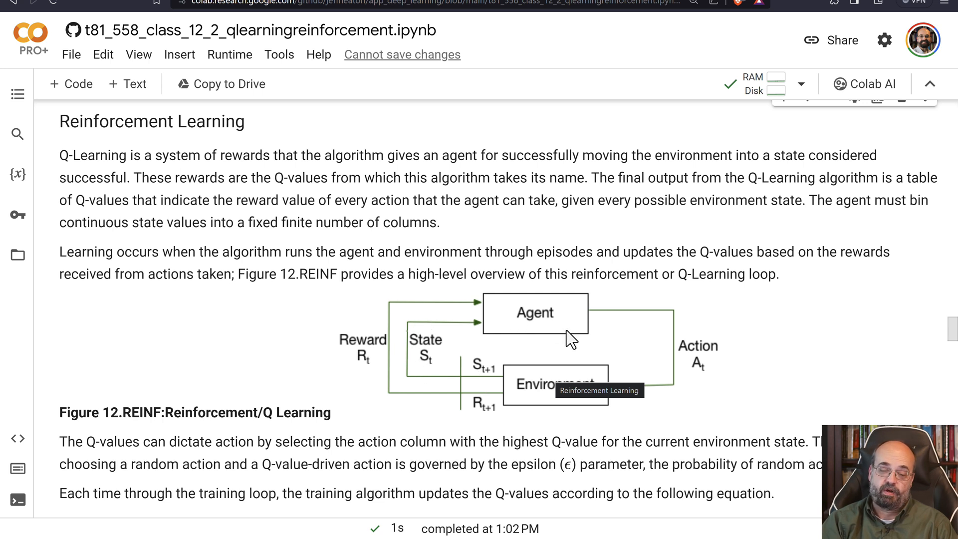
{"action": "mouse_move", "coordinate": [486, 385]}
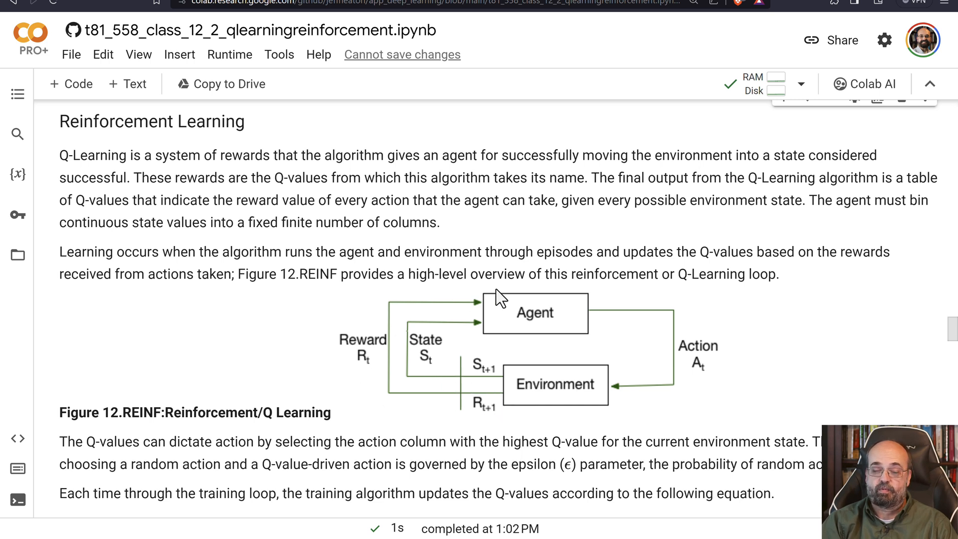
{"action": "mouse_move", "coordinate": [543, 312]}
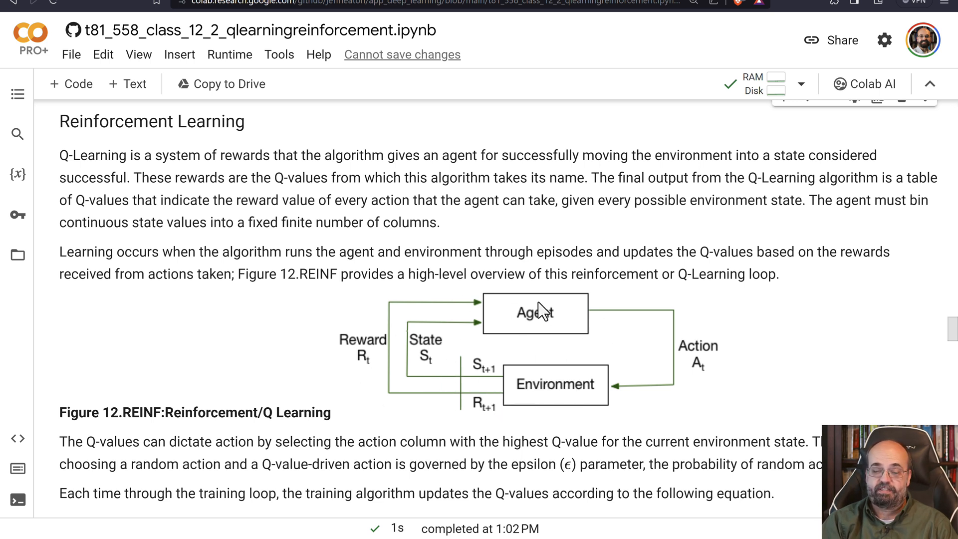
{"action": "scroll", "scroll_direction": "down", "scroll_amount": 3}
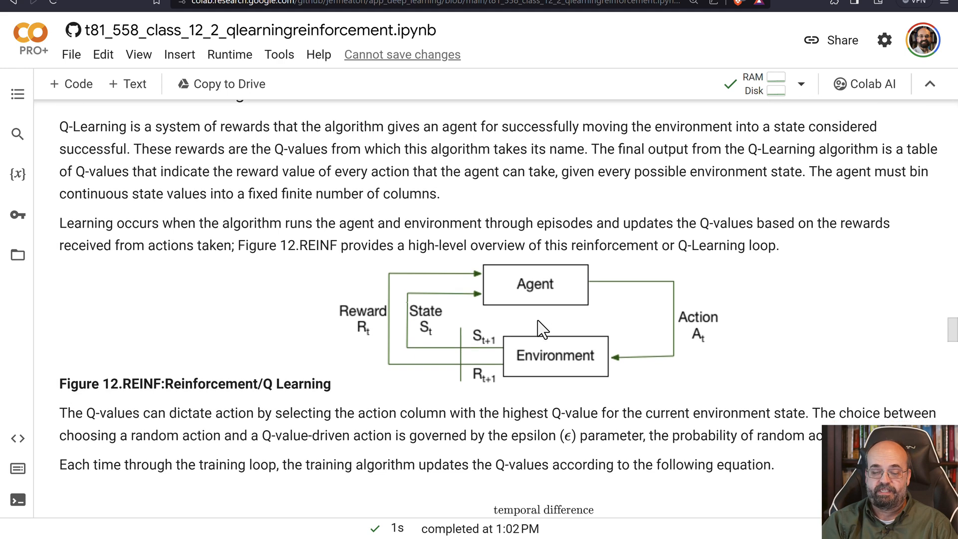
{"action": "scroll", "scroll_direction": "down", "scroll_amount": 3}
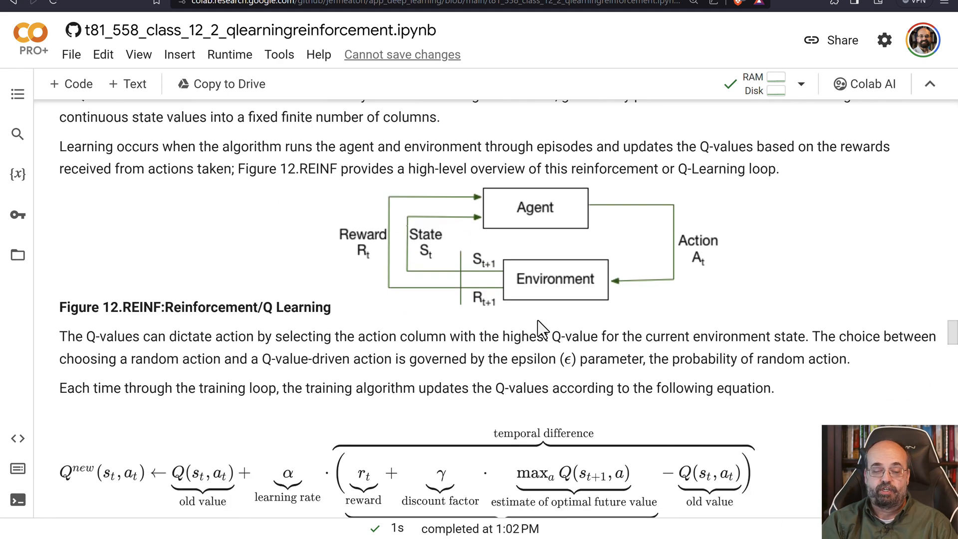
{"action": "scroll", "scroll_direction": "down", "scroll_amount": 3}
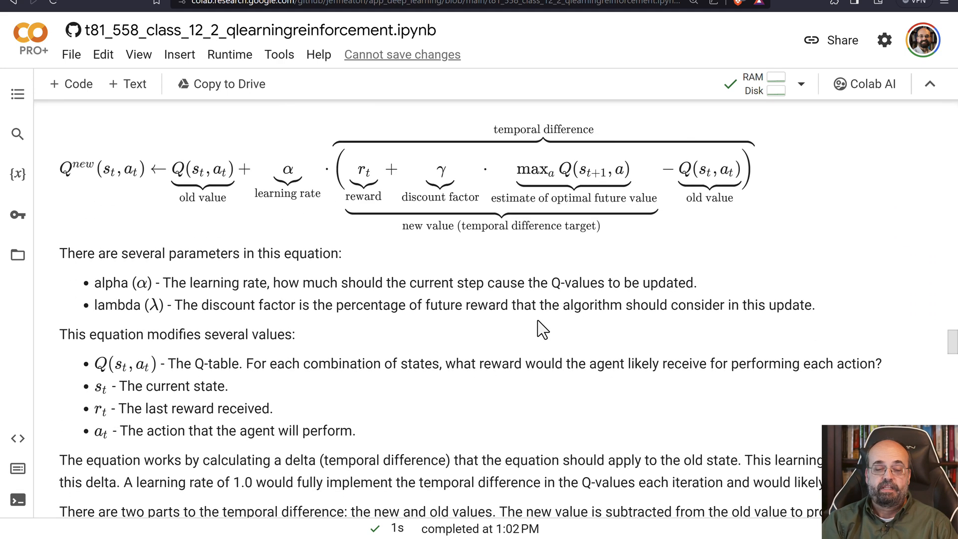
Step: Scroll from the equation explanation to the Q-Learning Car heading and its gymnasium code cell
{"action": "scroll", "scroll_direction": "up", "scroll_amount": 3}
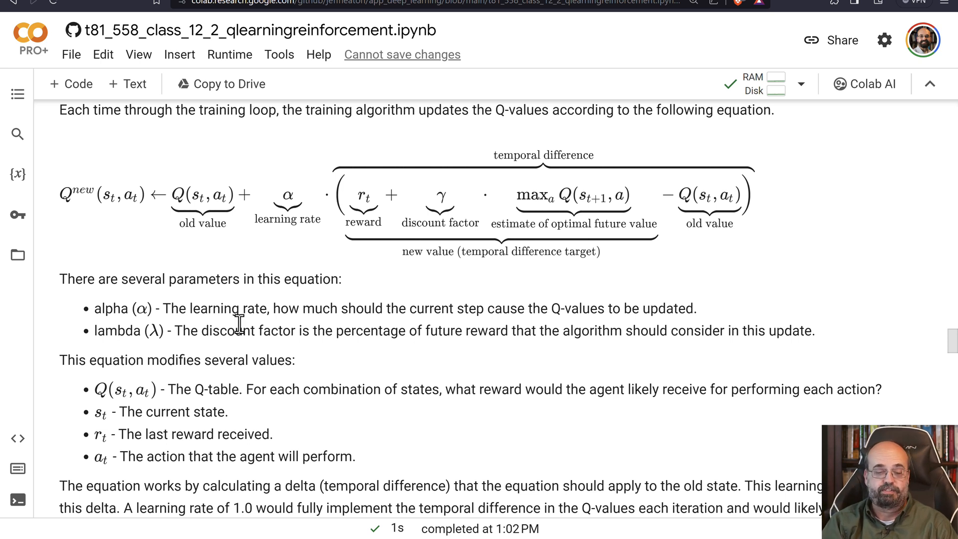
{"action": "mouse_move", "coordinate": [211, 389]}
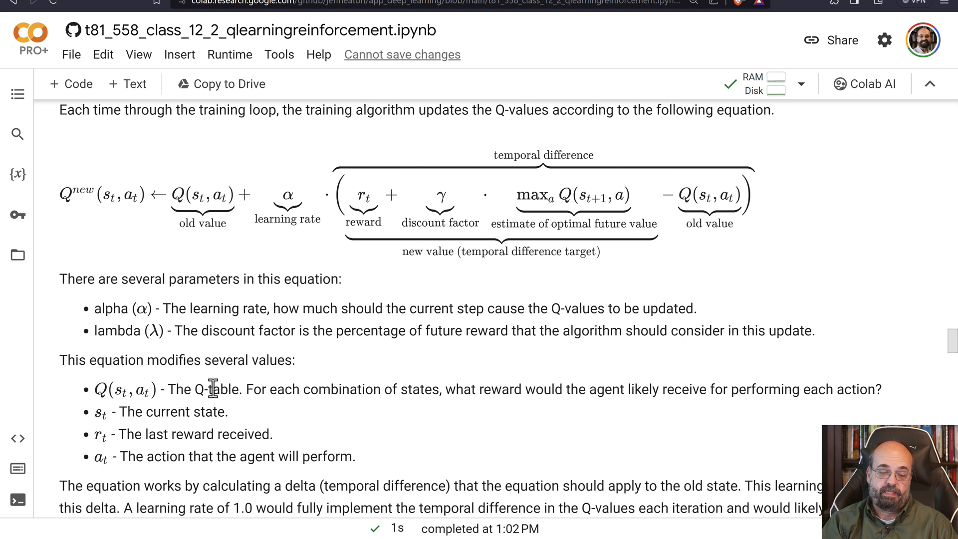
{"action": "mouse_move", "coordinate": [248, 386]}
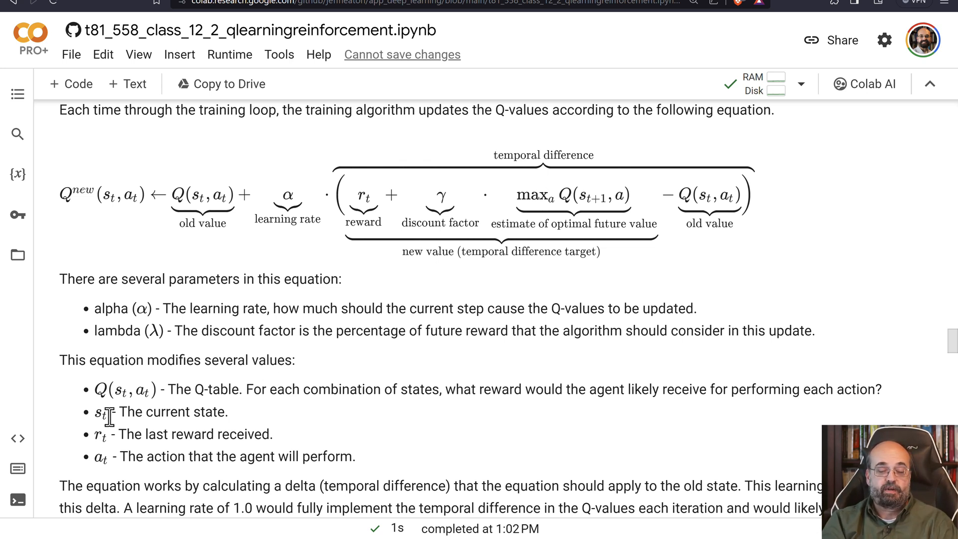
{"action": "mouse_move", "coordinate": [98, 434]}
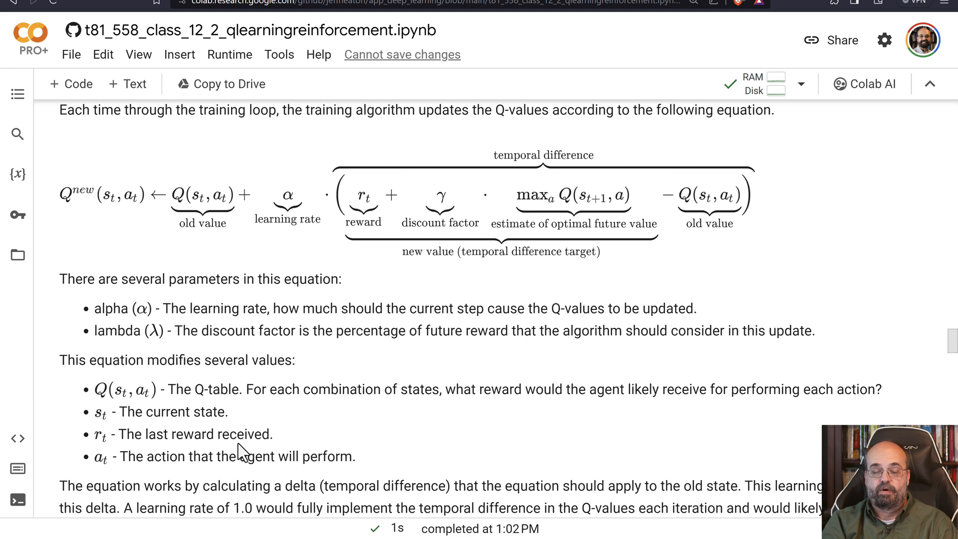
{"action": "scroll", "scroll_direction": "up", "scroll_amount": 3}
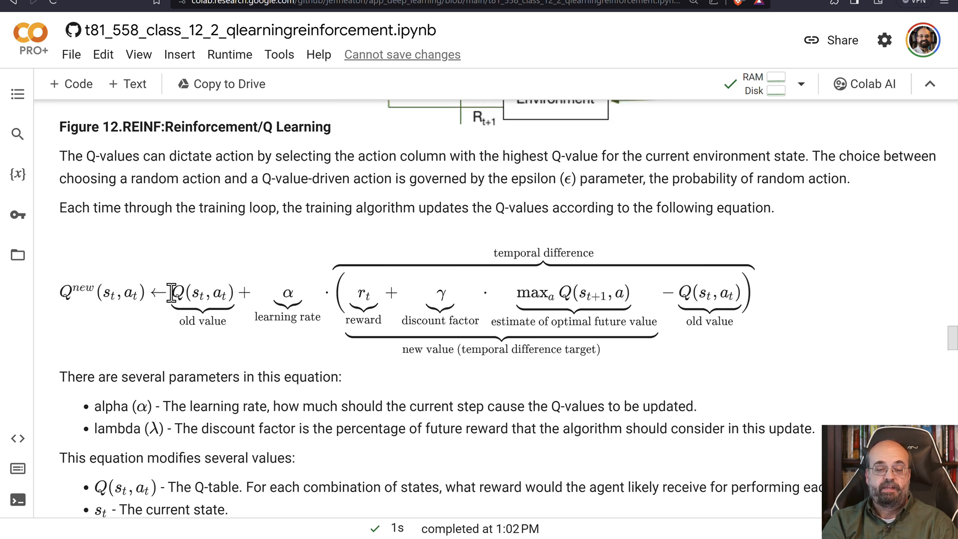
{"action": "mouse_move", "coordinate": [287, 300]}
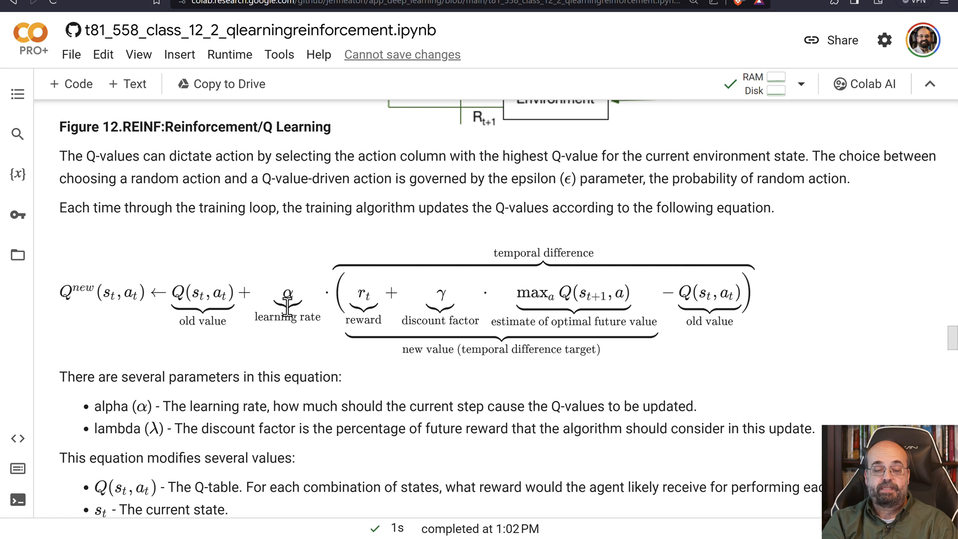
{"action": "mouse_move", "coordinate": [354, 312]}
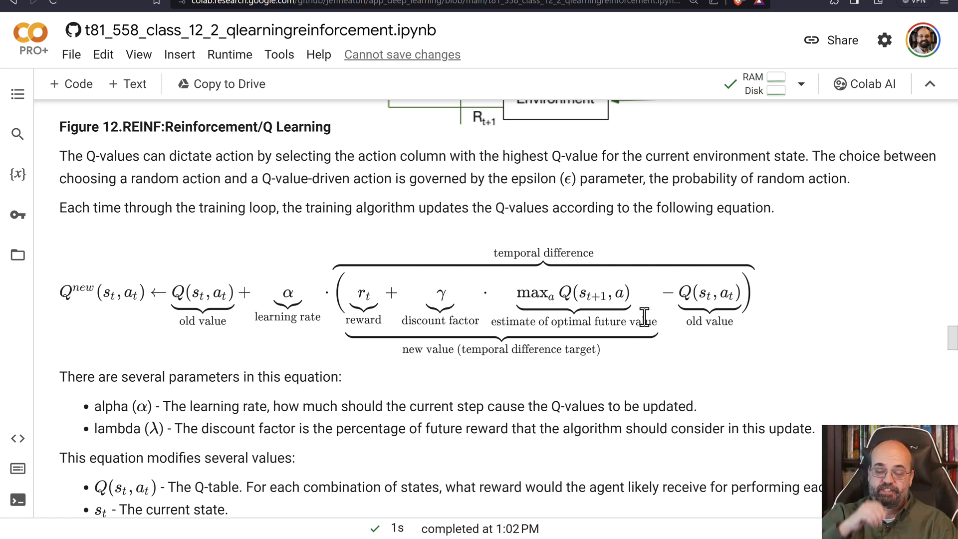
{"action": "mouse_move", "coordinate": [608, 266]}
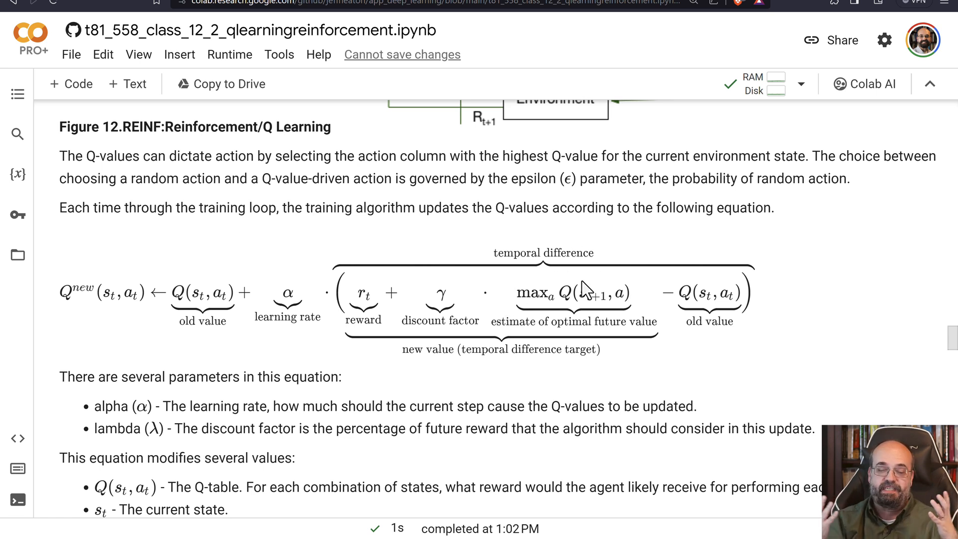
{"action": "mouse_move", "coordinate": [533, 322]}
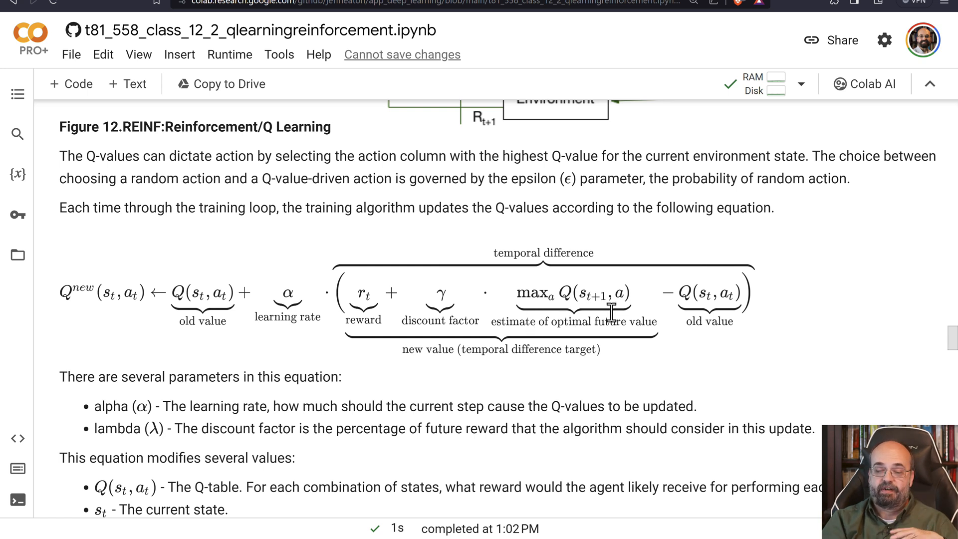
{"action": "mouse_move", "coordinate": [630, 312]}
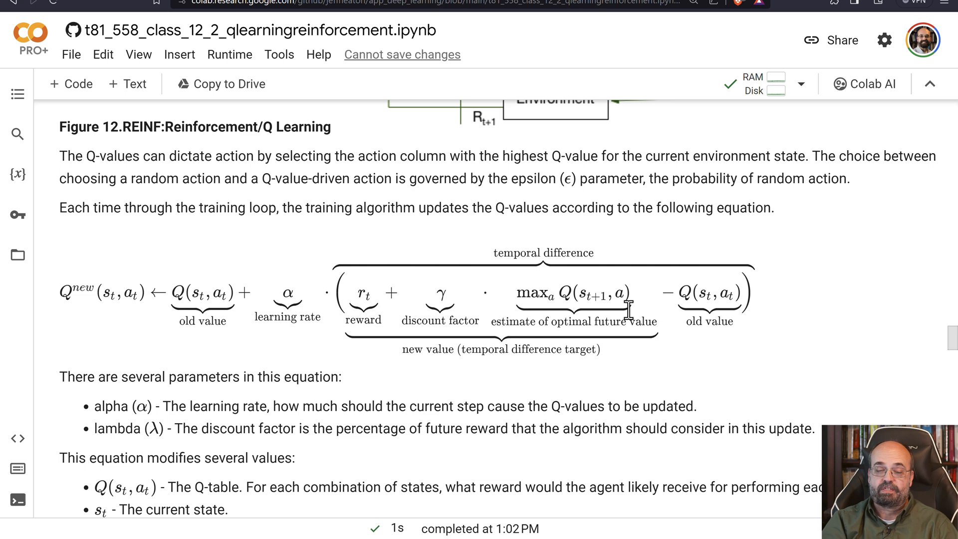
{"action": "scroll", "scroll_direction": "down", "scroll_amount": 3}
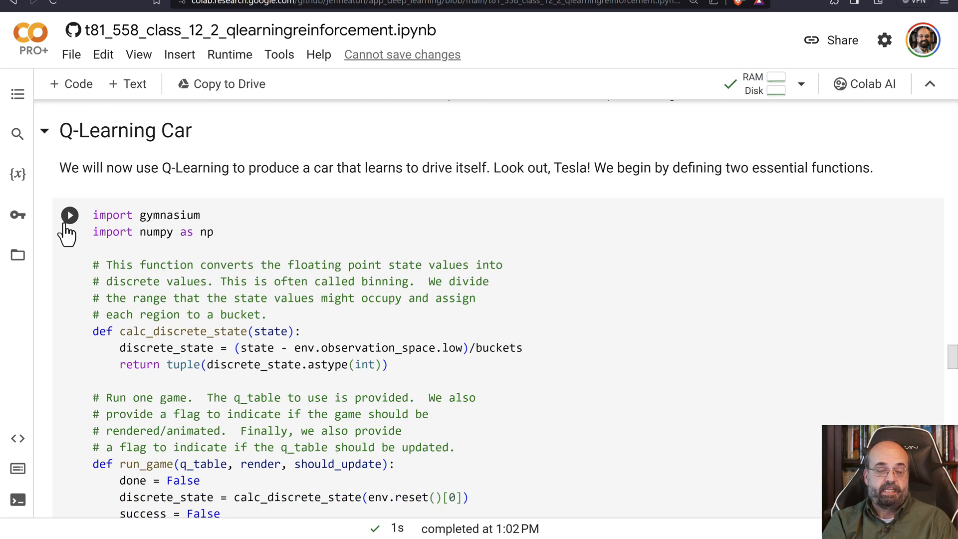
Step: Run the calc_discrete_state/run_game functions cell and scroll to the hyperparameter and training cells
{"action": "left_click", "coordinate": [184, 278]}
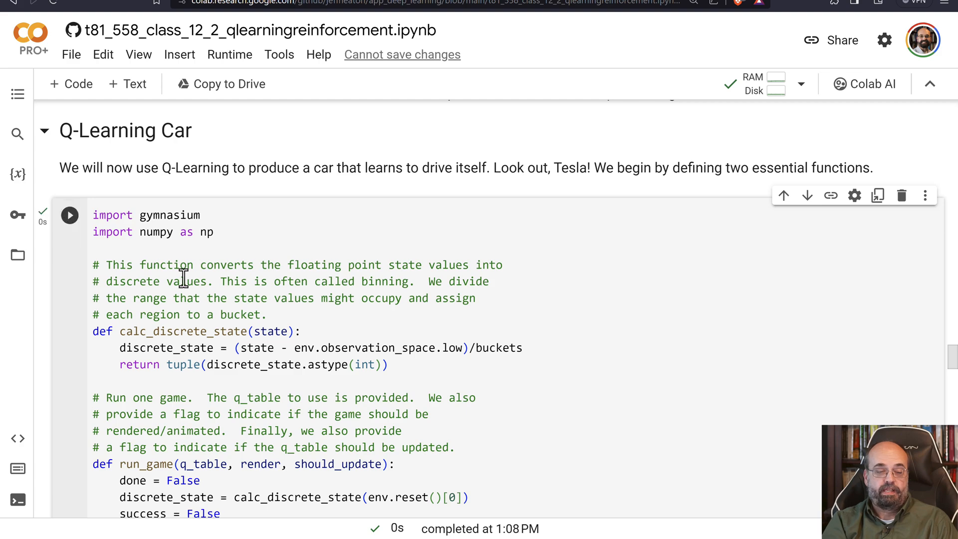
{"action": "scroll", "scroll_direction": "down", "scroll_amount": 3}
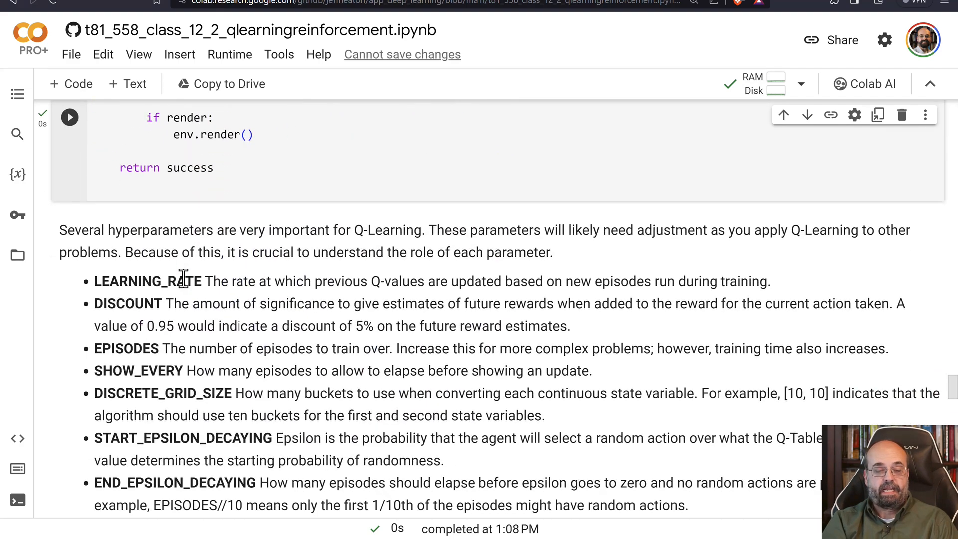
{"action": "scroll", "scroll_direction": "down", "scroll_amount": 3}
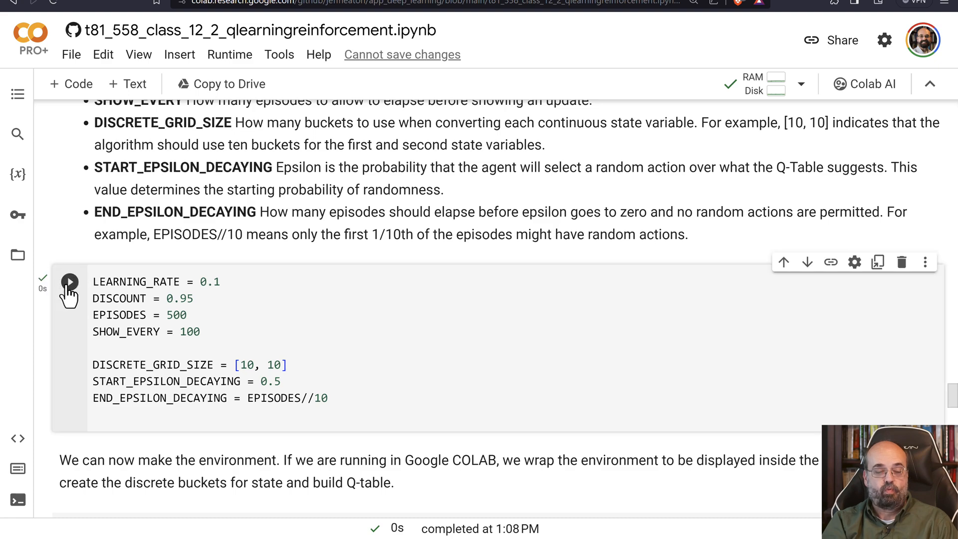
{"action": "scroll", "scroll_direction": "down", "scroll_amount": 3}
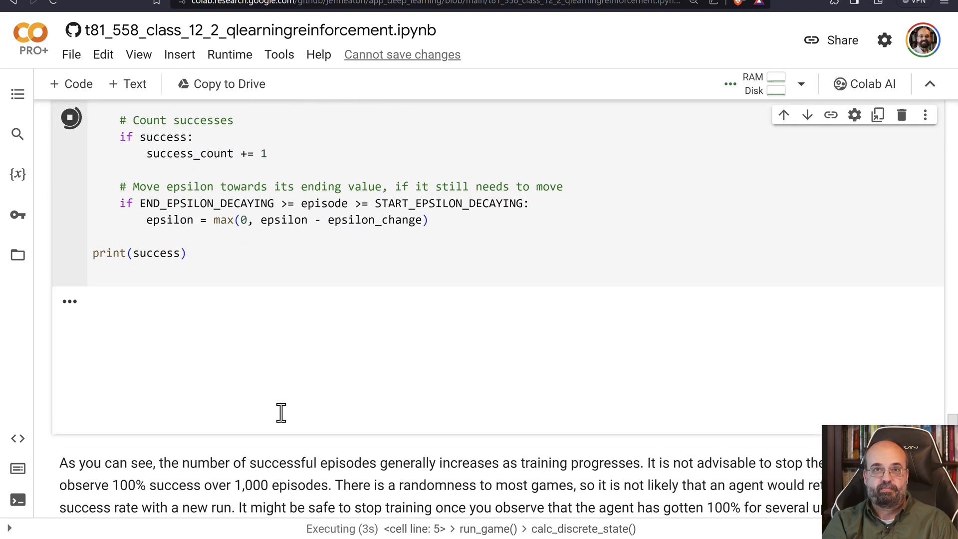
{"action": "scroll", "scroll_direction": "up", "scroll_amount": 3}
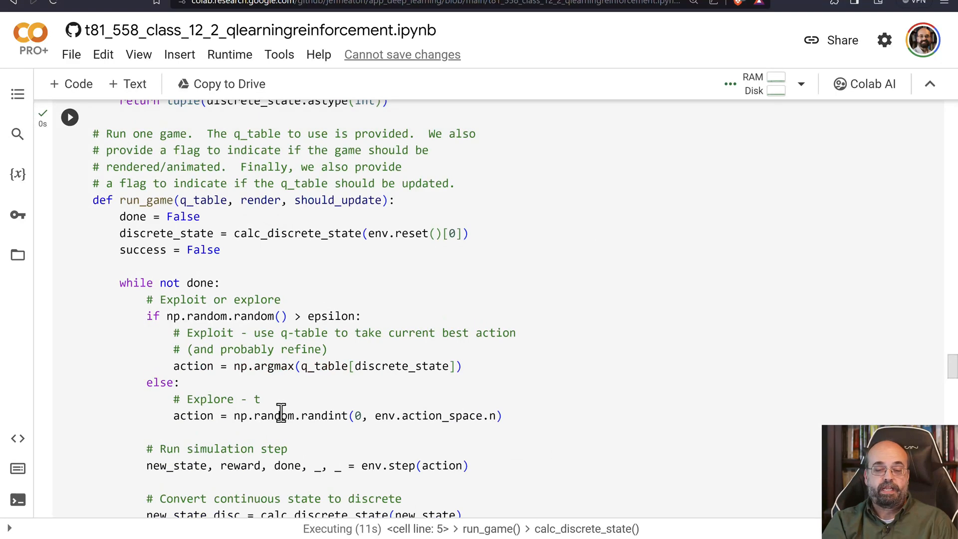
{"action": "mouse_move", "coordinate": [260, 247]}
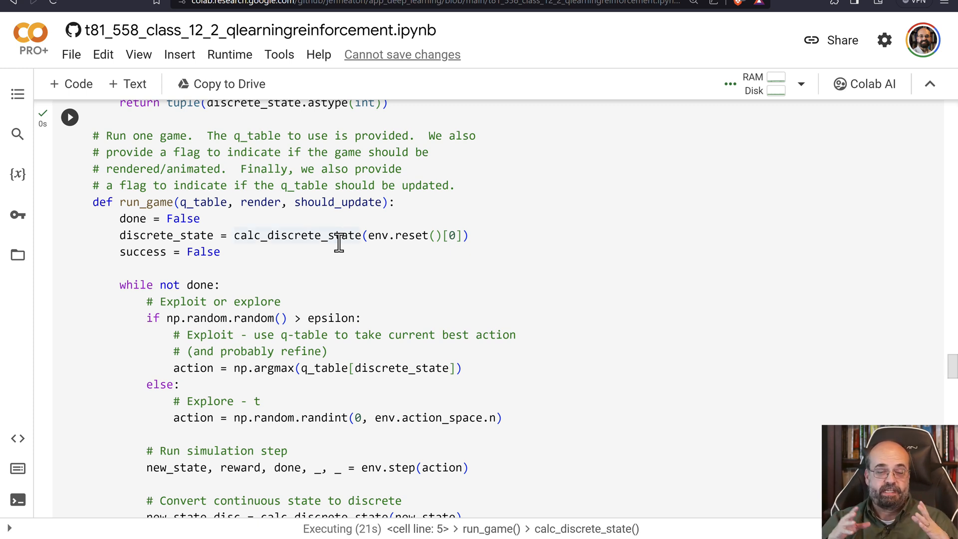
Step: Walk through run_game's exploit-or-explore action choice and Q-table update lines while training finishes
{"action": "scroll", "scroll_direction": "down", "scroll_amount": 3}
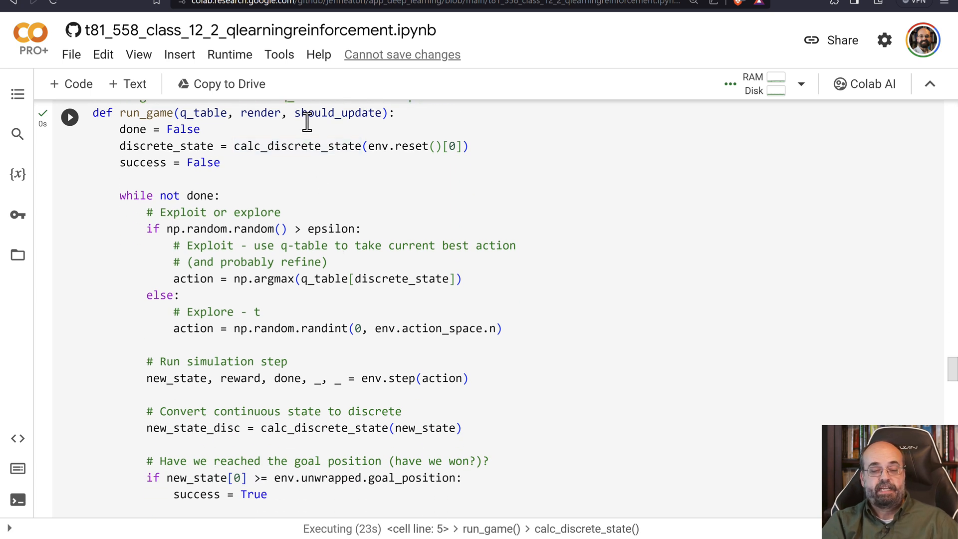
{"action": "mouse_move", "coordinate": [282, 152]}
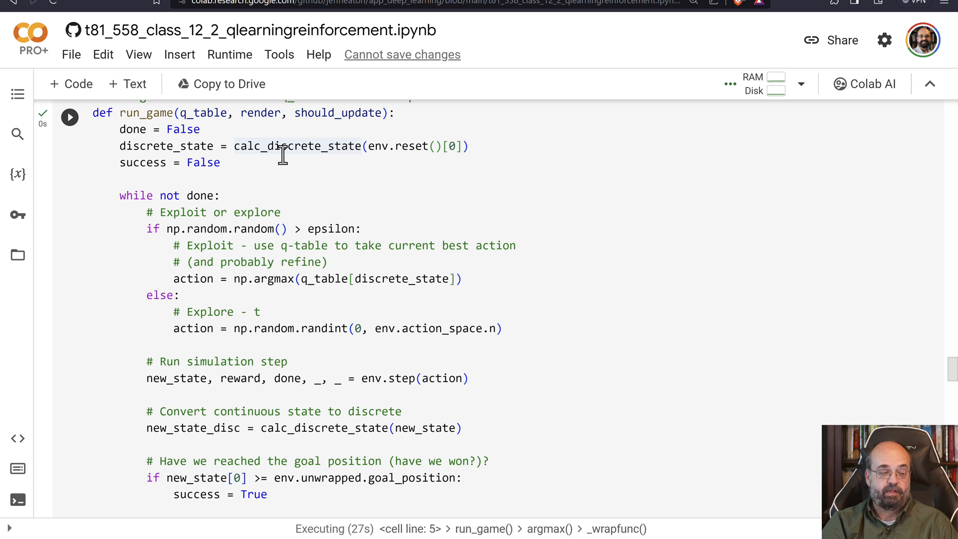
{"action": "mouse_move", "coordinate": [173, 229]}
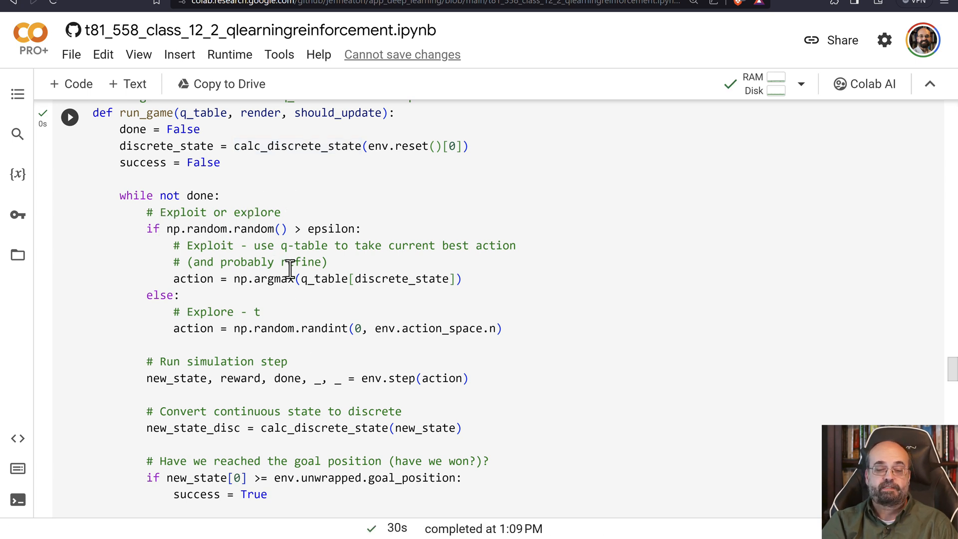
{"action": "mouse_move", "coordinate": [328, 246]}
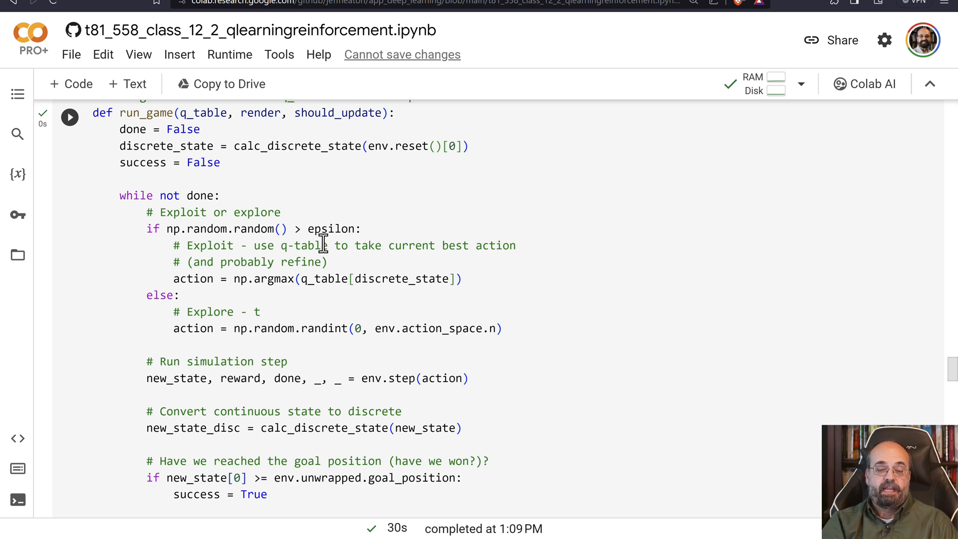
{"action": "mouse_move", "coordinate": [312, 220]}
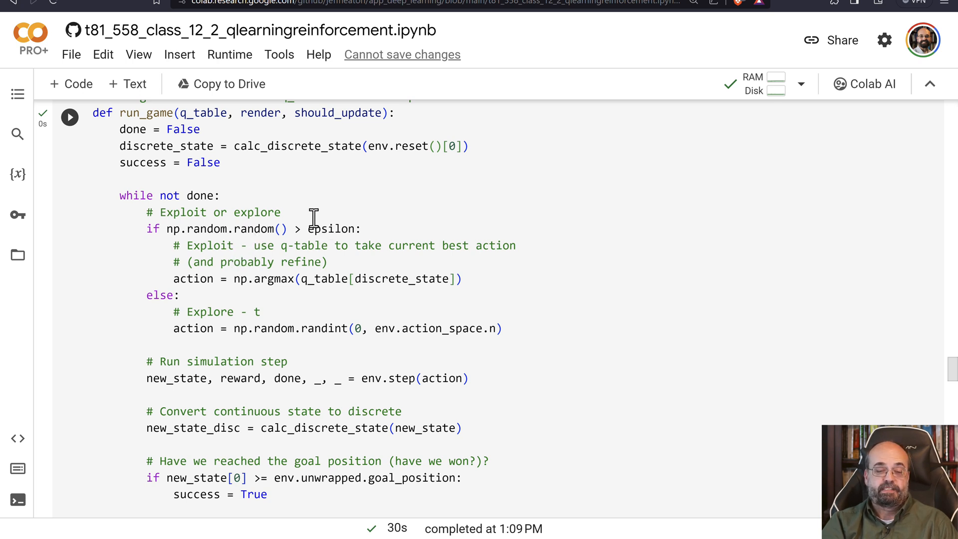
{"action": "mouse_move", "coordinate": [216, 266]}
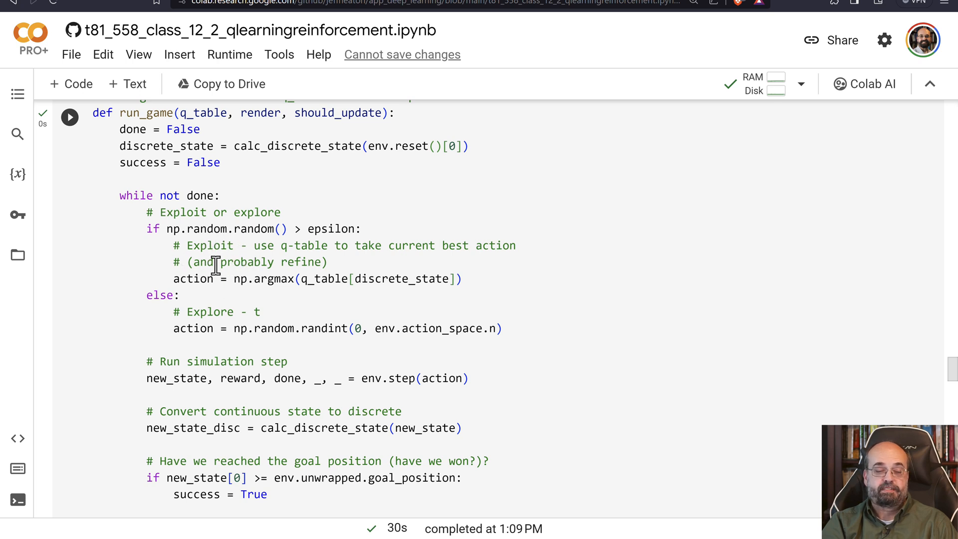
{"action": "mouse_move", "coordinate": [181, 279]}
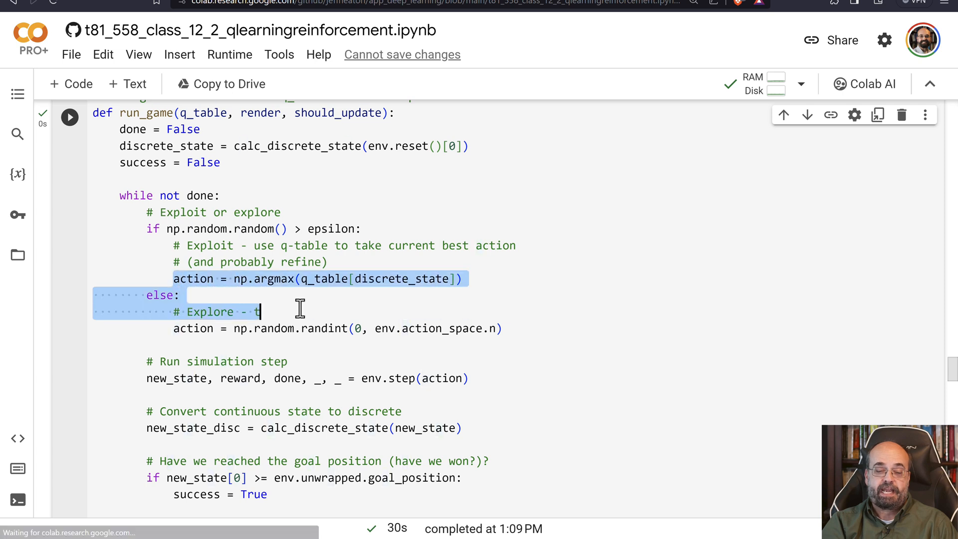
{"action": "left_click", "coordinate": [464, 279]}
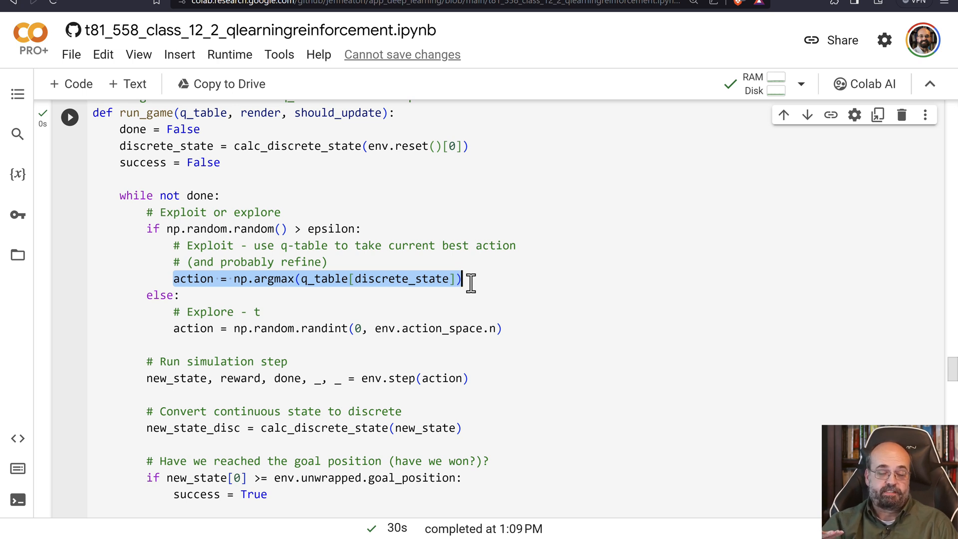
{"action": "mouse_move", "coordinate": [229, 323]}
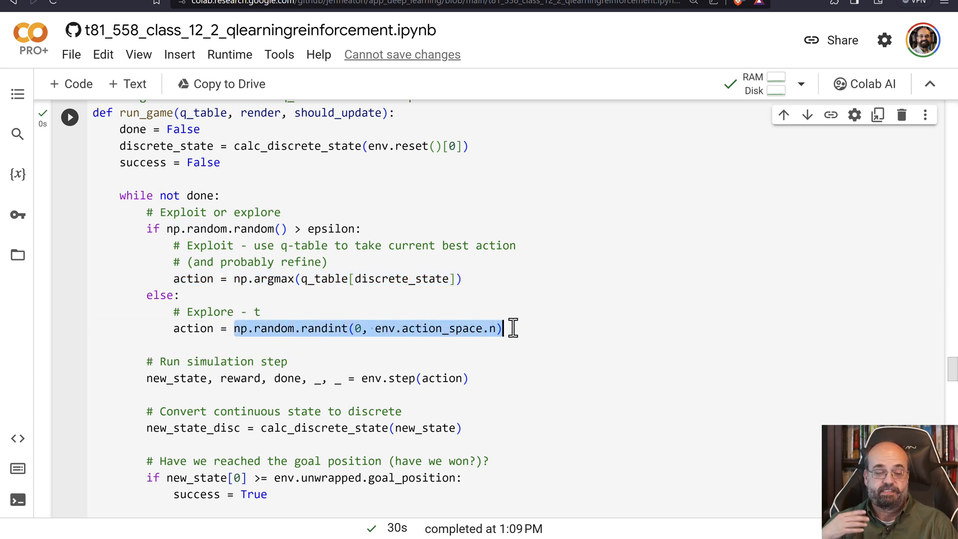
{"action": "scroll", "scroll_direction": "down", "scroll_amount": 3}
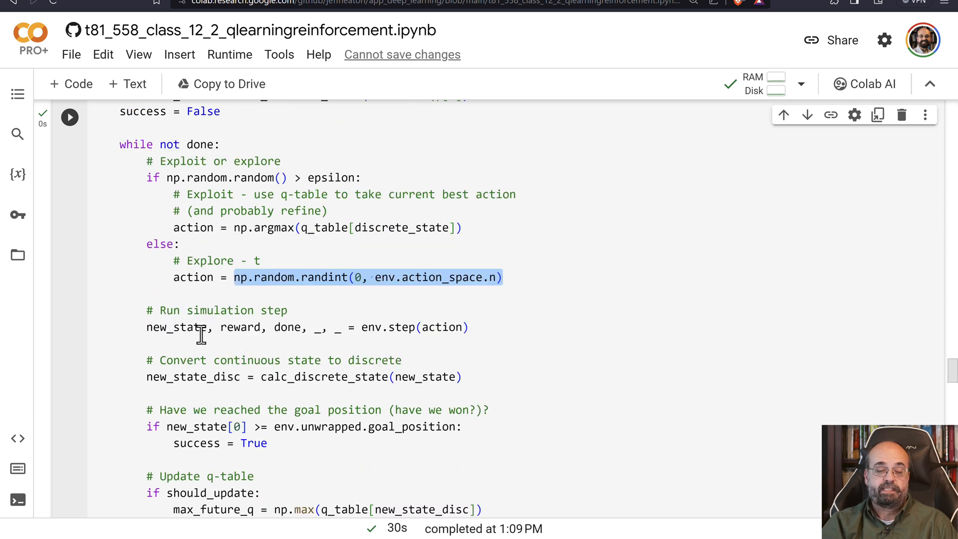
{"action": "scroll", "scroll_direction": "down", "scroll_amount": 3}
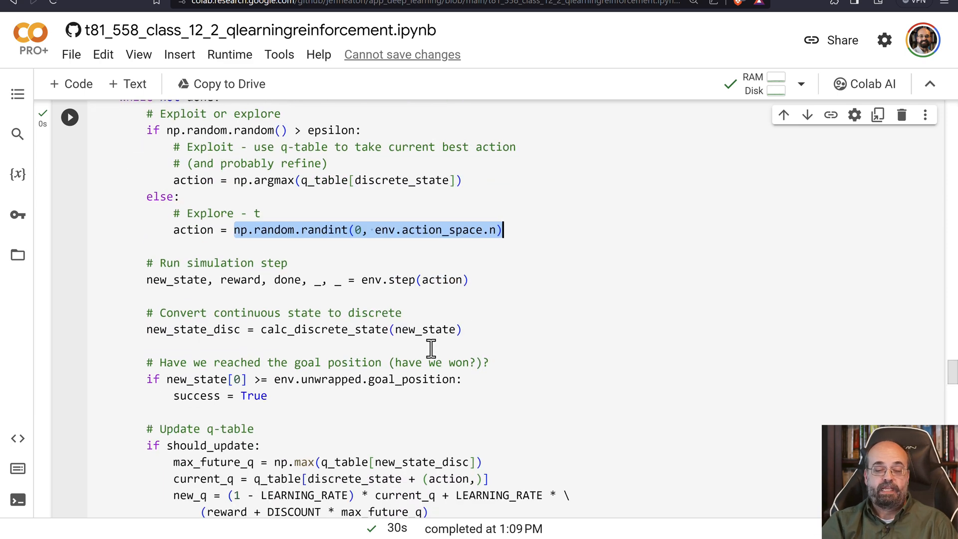
{"action": "mouse_move", "coordinate": [131, 348]}
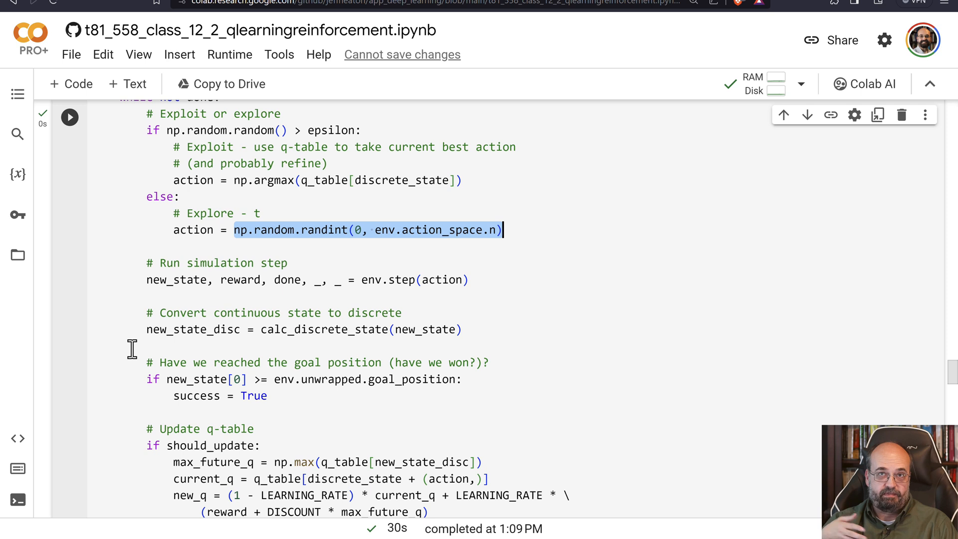
{"action": "mouse_move", "coordinate": [210, 293]}
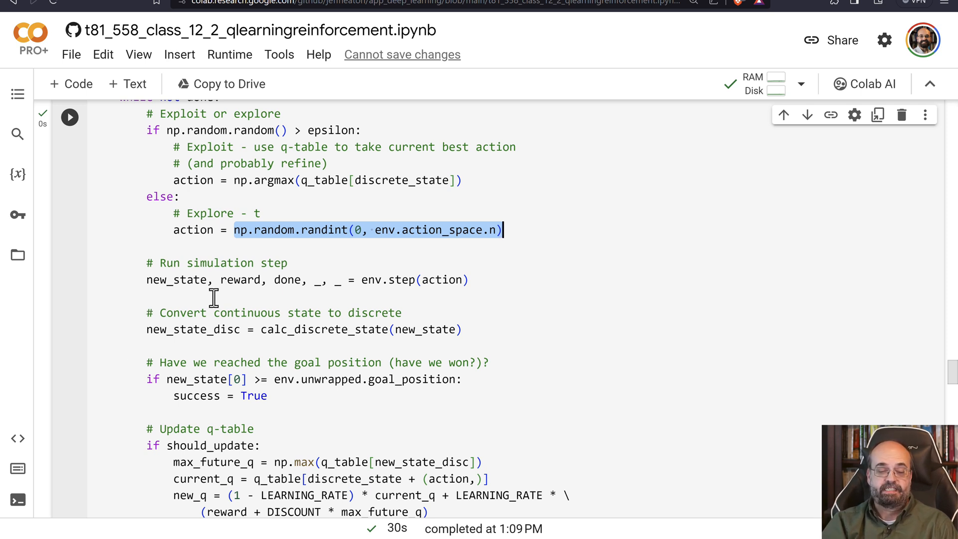
{"action": "scroll", "scroll_direction": "down", "scroll_amount": 3}
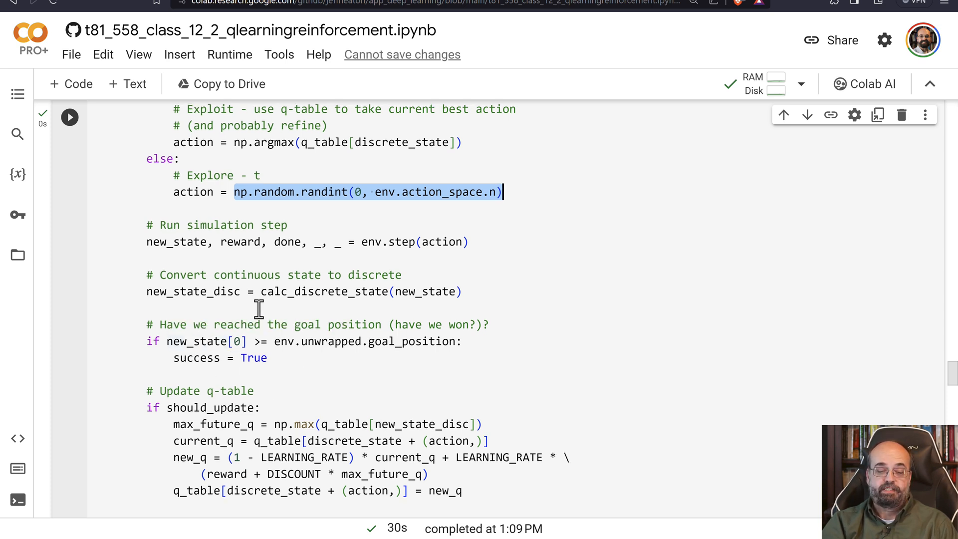
{"action": "scroll", "scroll_direction": "down", "scroll_amount": 3}
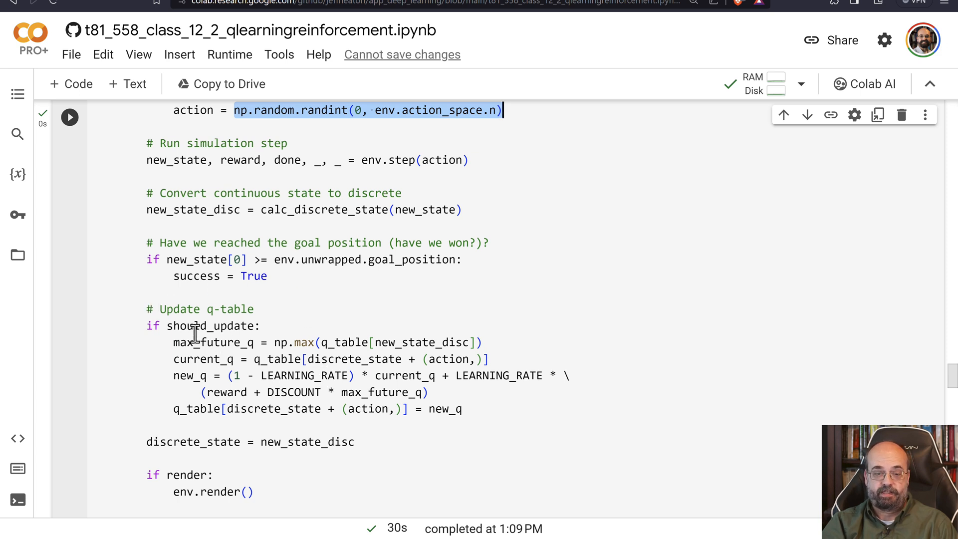
{"action": "mouse_move", "coordinate": [348, 343]}
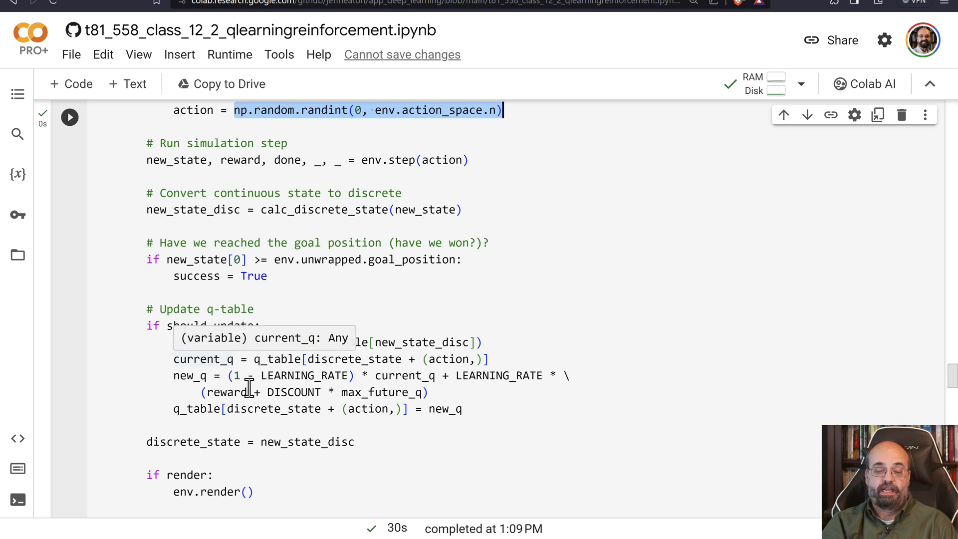
{"action": "mouse_move", "coordinate": [275, 375]}
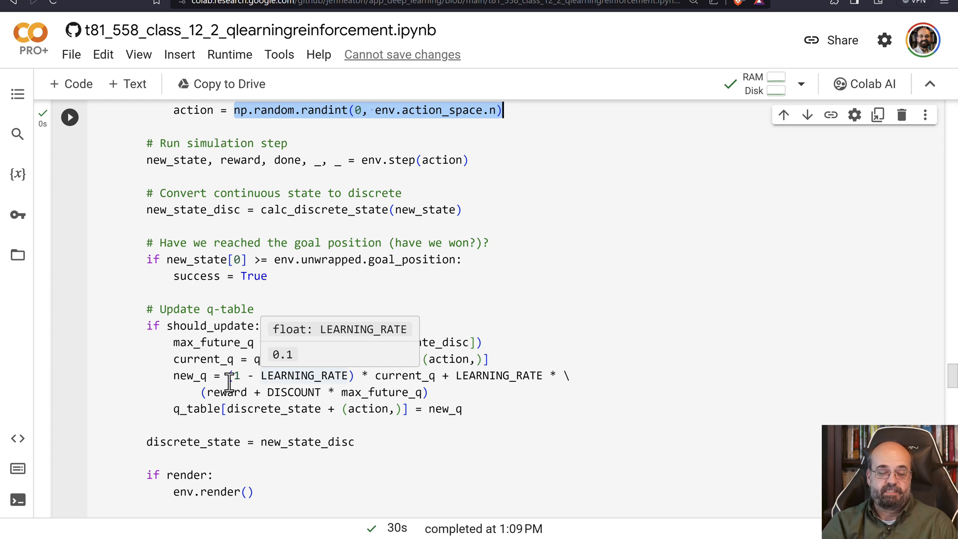
{"action": "scroll", "scroll_direction": "up", "scroll_amount": 3}
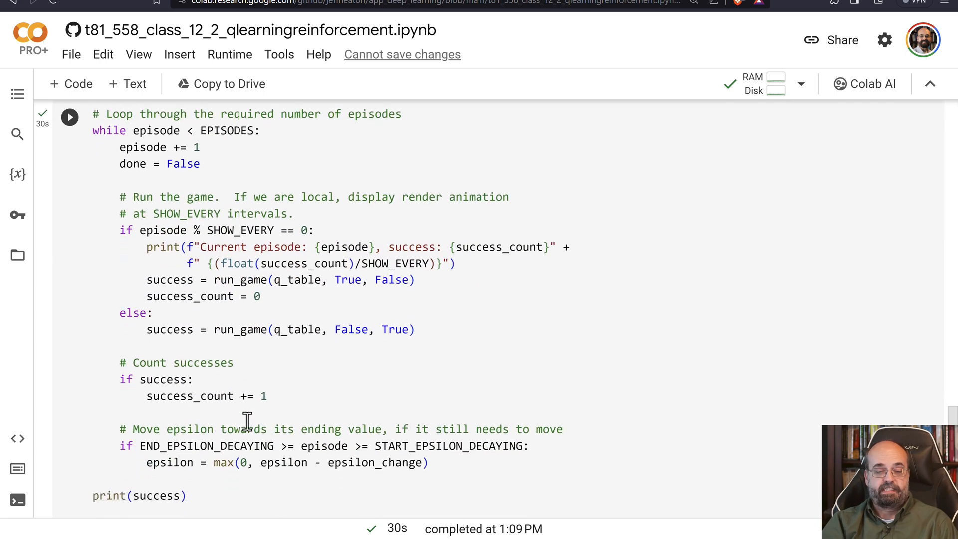
Step: Review training output reaching 100% success and run the '# HIDE OUTPUT' video recording cell
{"action": "scroll", "scroll_direction": "down", "scroll_amount": 3}
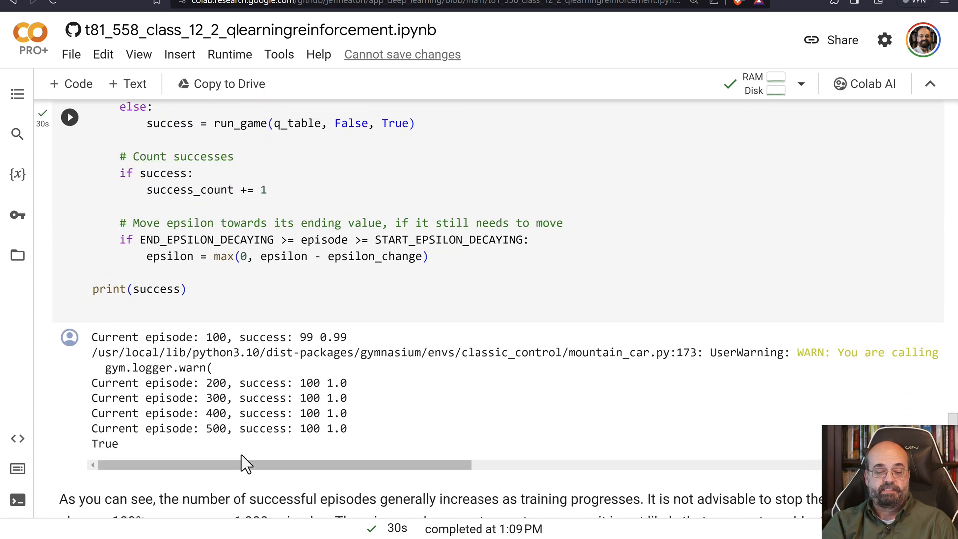
{"action": "scroll", "scroll_direction": "down", "scroll_amount": 3}
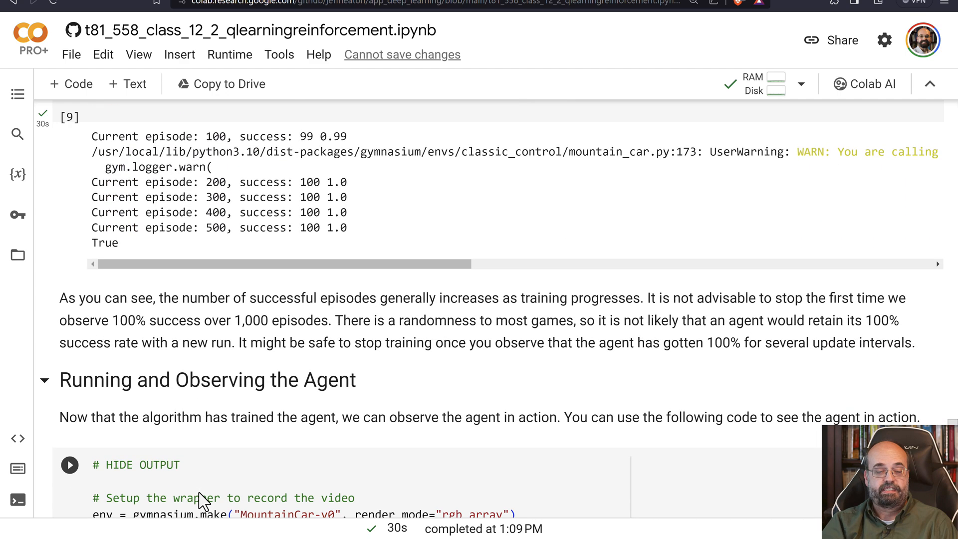
{"action": "scroll", "scroll_direction": "down", "scroll_amount": 3}
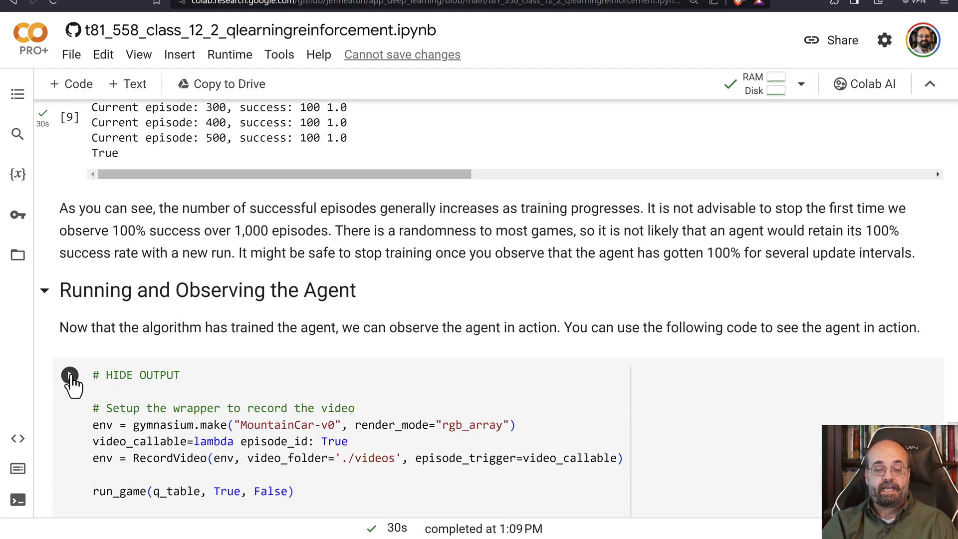
{"action": "left_click", "coordinate": [70, 375]}
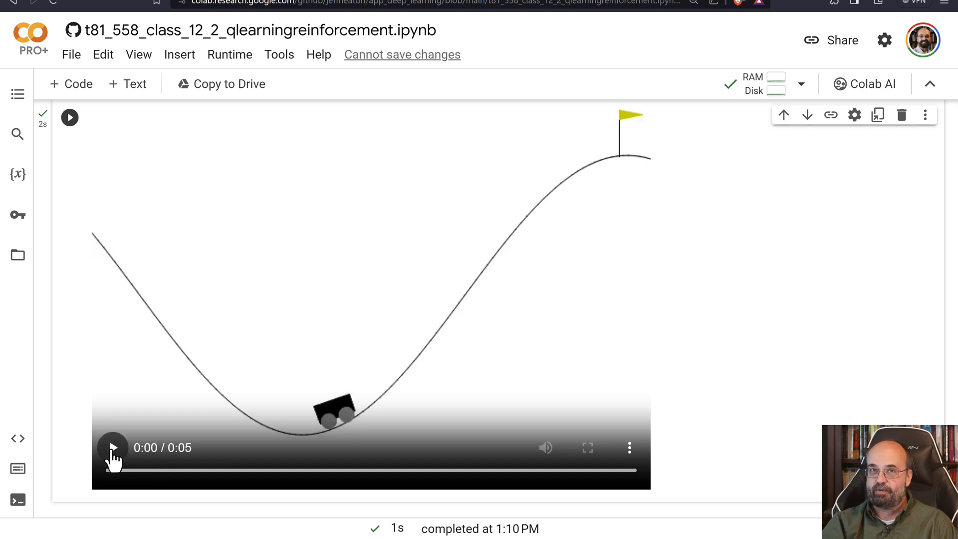
Step: Play the recorded video of the trained car driving up the hill to the flag
{"action": "left_click", "coordinate": [113, 447]}
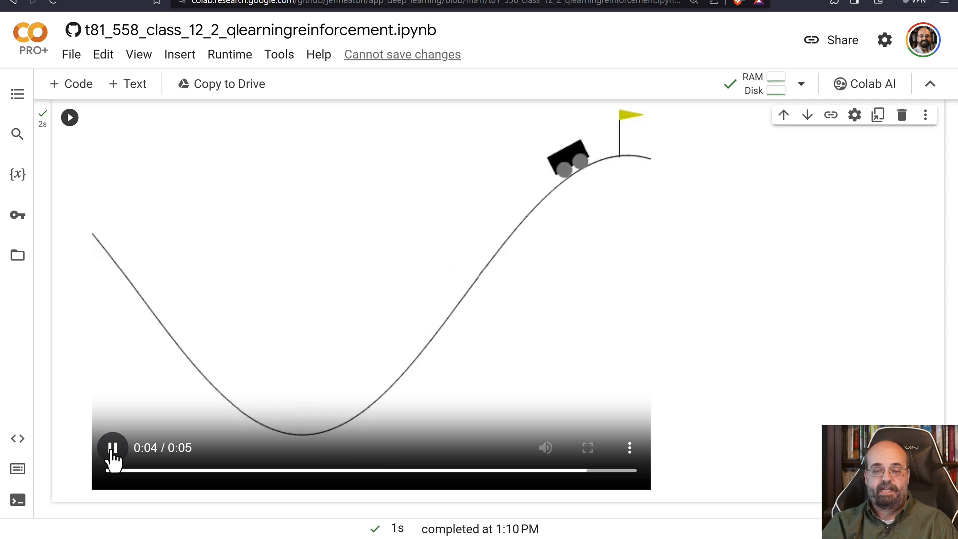
{"action": "left_click", "coordinate": [113, 448]}
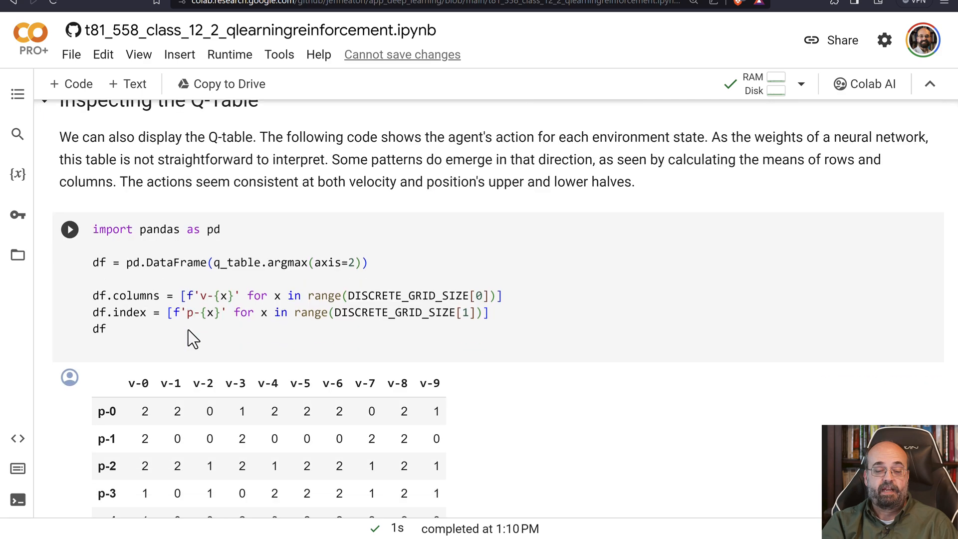
{"action": "scroll", "scroll_direction": "down", "scroll_amount": 3}
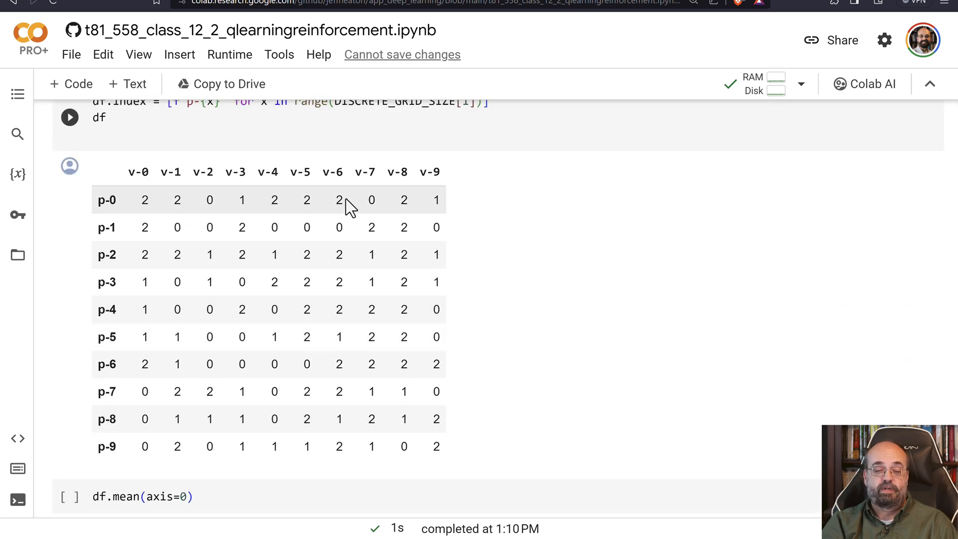
{"action": "mouse_move", "coordinate": [261, 276]}
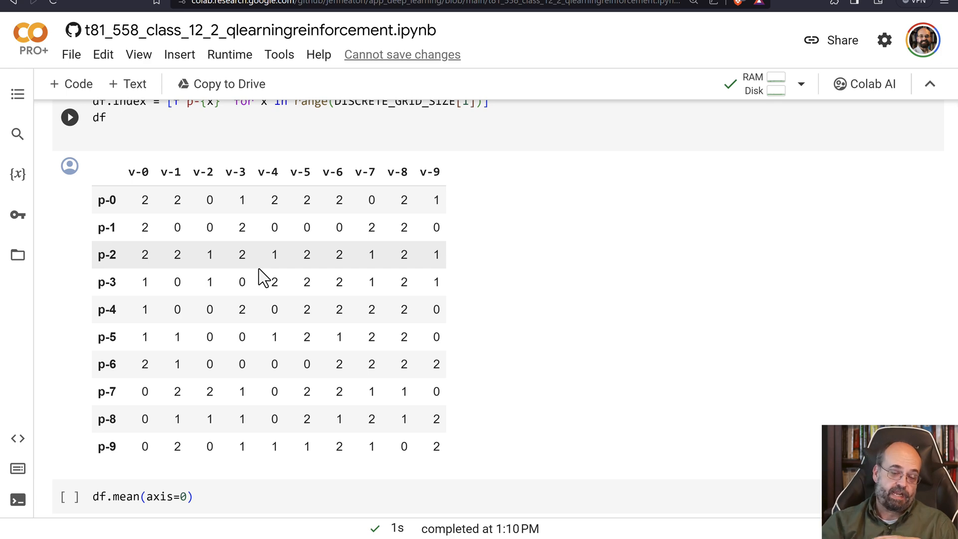